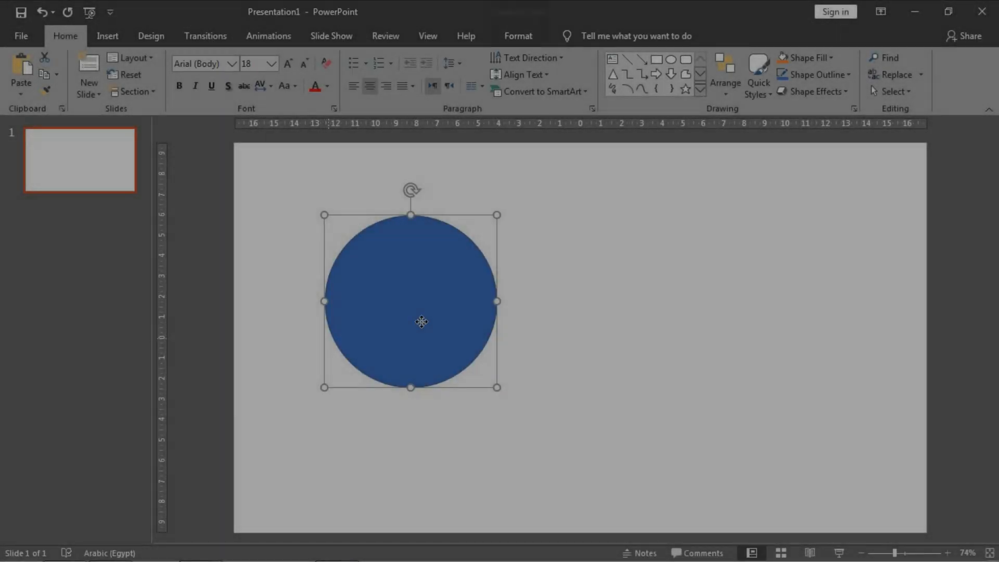
Move the blue circle top-left, draw a rounded square, and start a right arrow
{"action": "left_click_drag", "start_coordinate": [421, 322], "coordinate": [350, 267]}
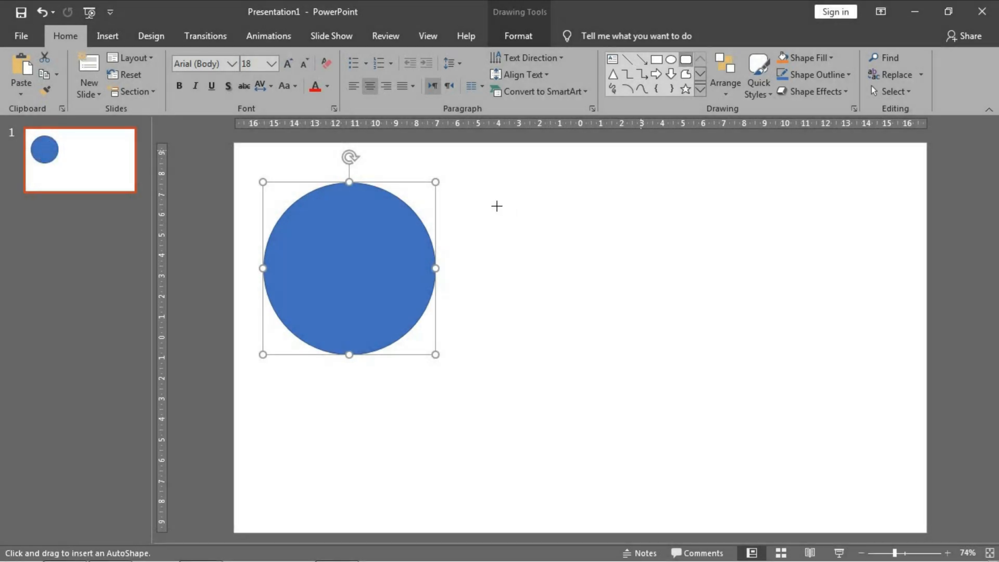
{"action": "left_click_drag", "start_coordinate": [537, 224], "coordinate": [786, 470]}
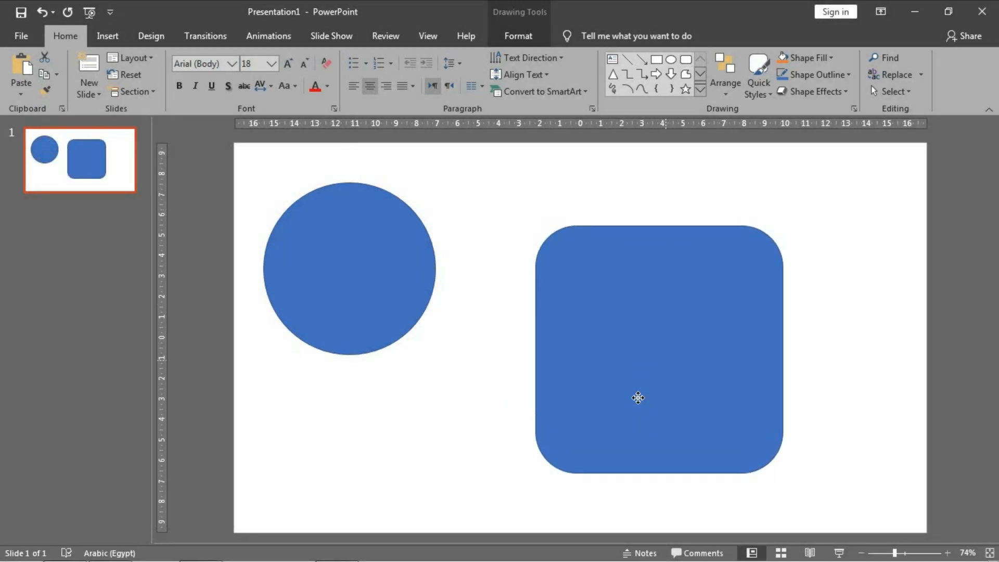
{"action": "left_click_drag", "start_coordinate": [638, 398], "coordinate": [624, 398]}
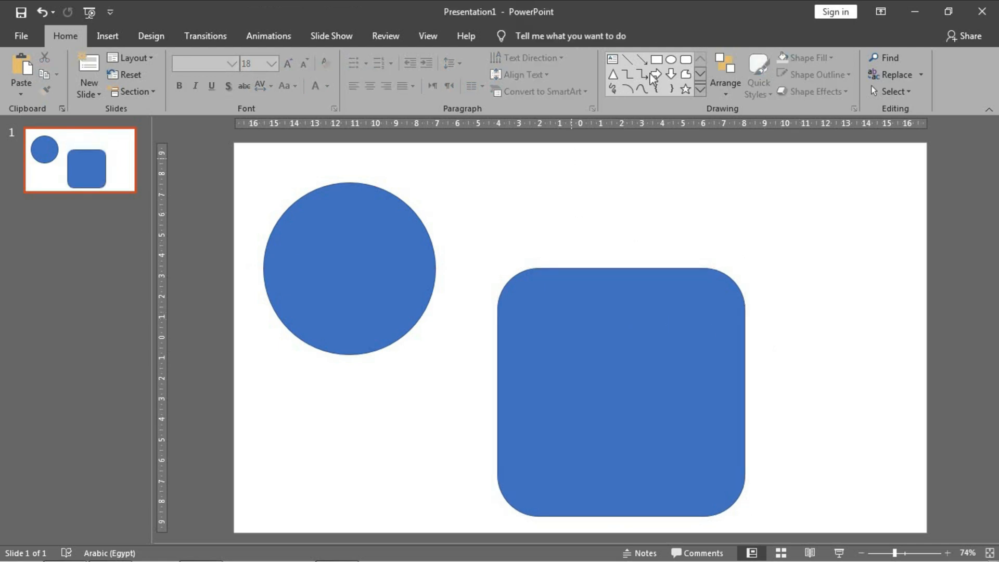
{"action": "left_click", "coordinate": [655, 74]}
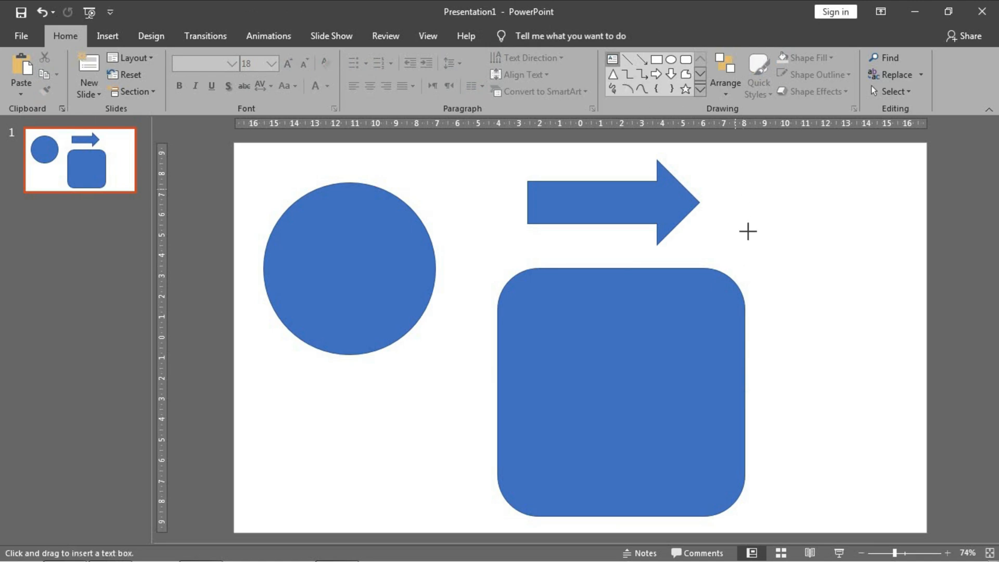
Add the text 'PowerPoint academy' and centre the rounded square beneath it
{"action": "type", "text": "powerPoint academy"}
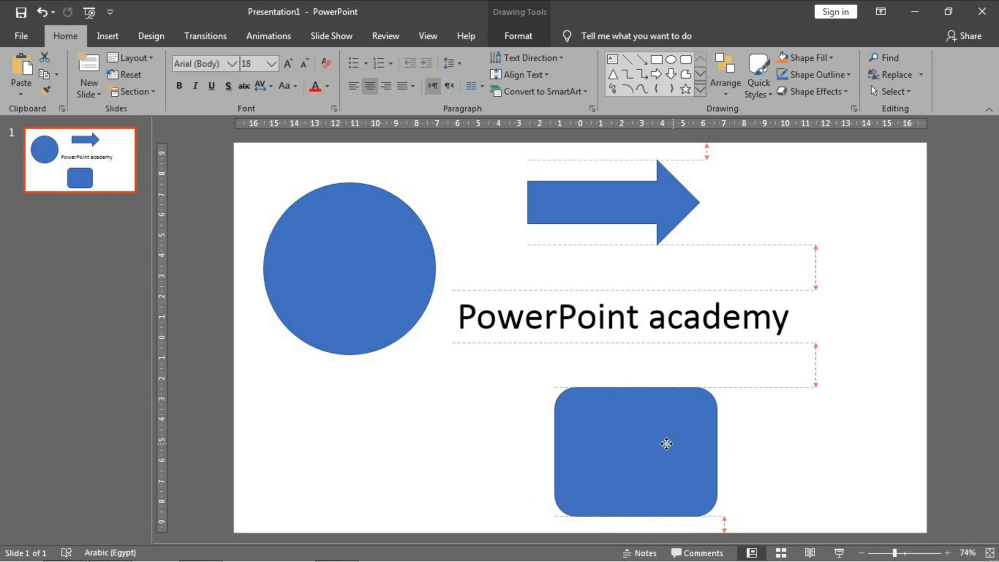
{"action": "left_click_drag", "start_coordinate": [667, 444], "coordinate": [664, 446]}
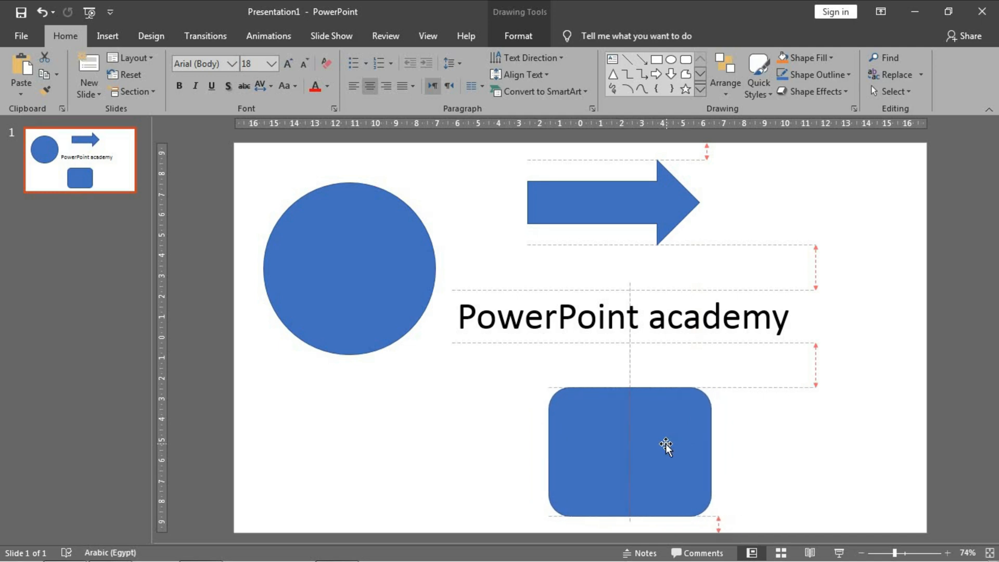
{"action": "left_click", "coordinate": [867, 262]}
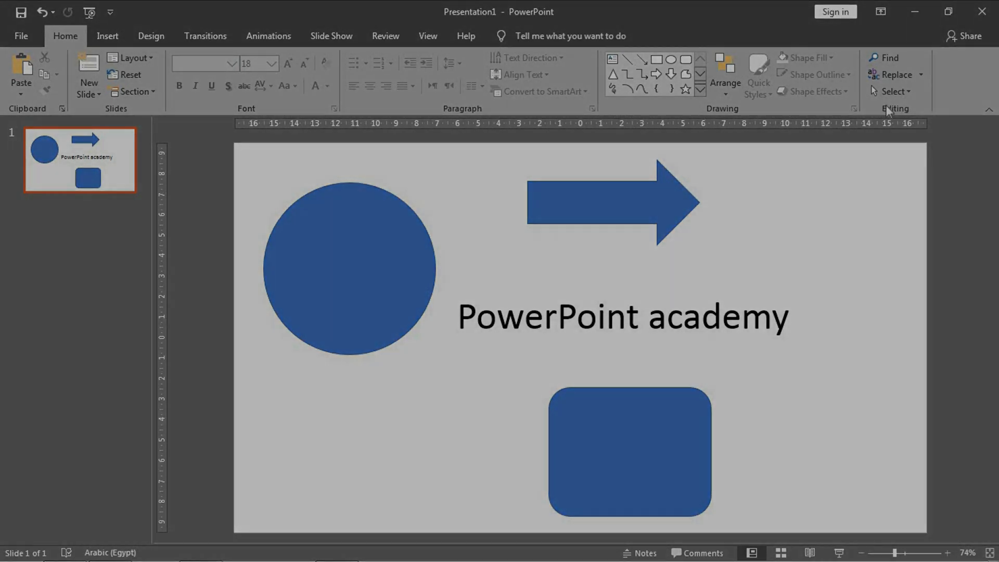
{"action": "left_click", "coordinate": [613, 203]}
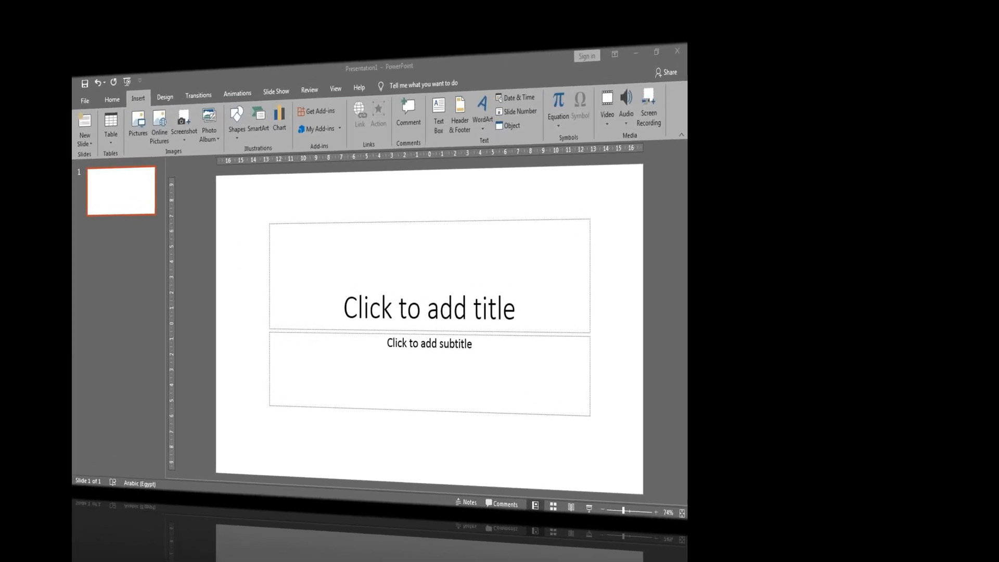
Switch slide 1 to the Blank layout from the thumbnail's Layout menu
{"action": "right_click", "coordinate": [79, 160]}
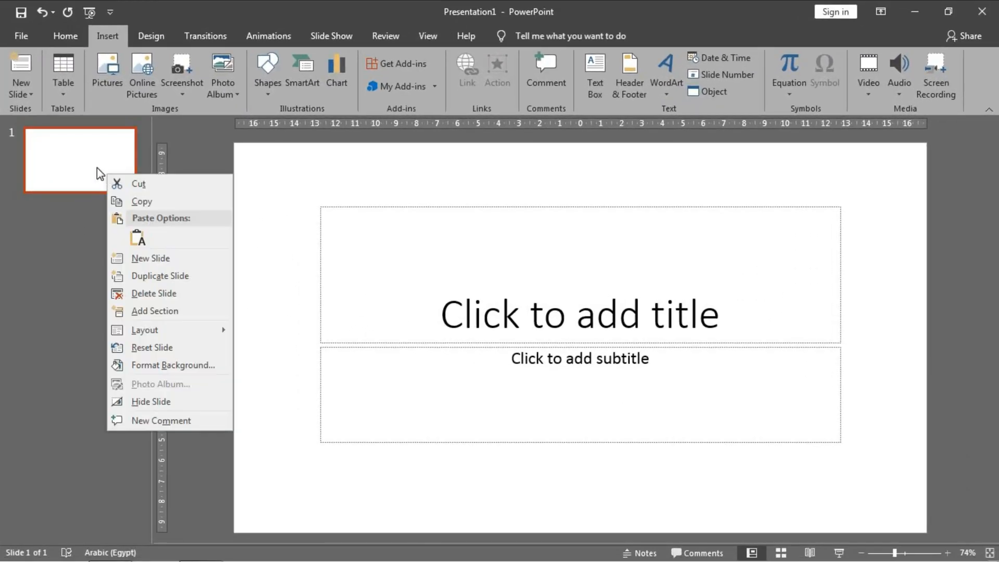
{"action": "left_click", "coordinate": [144, 329]}
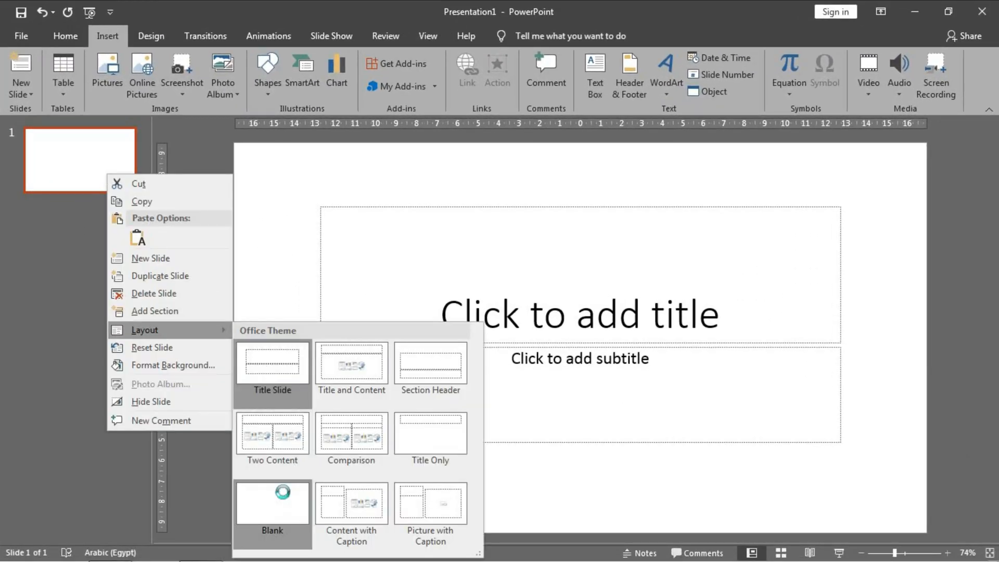
{"action": "left_click", "coordinate": [272, 502]}
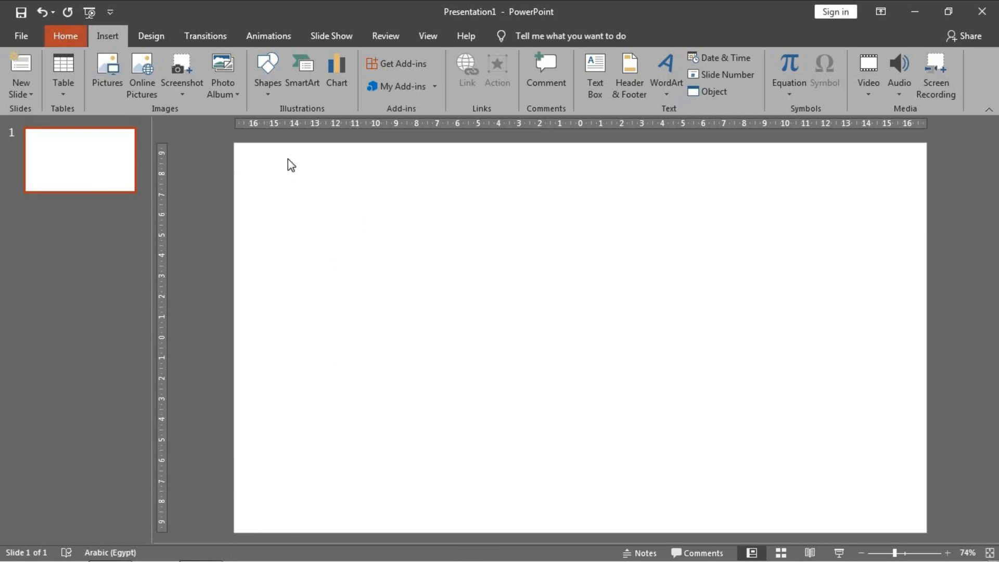
{"action": "left_click", "coordinate": [65, 36]}
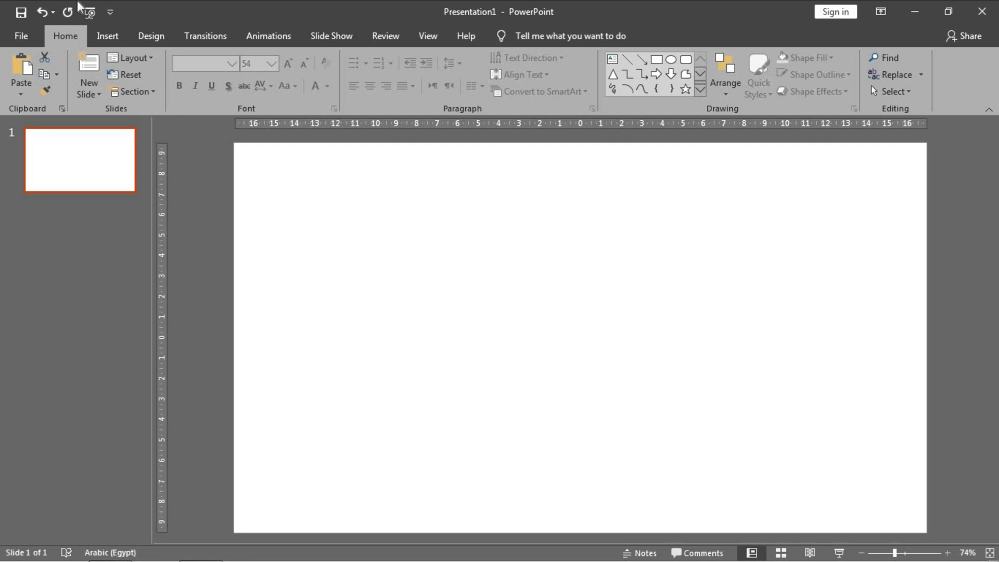
{"action": "left_click", "coordinate": [107, 36]}
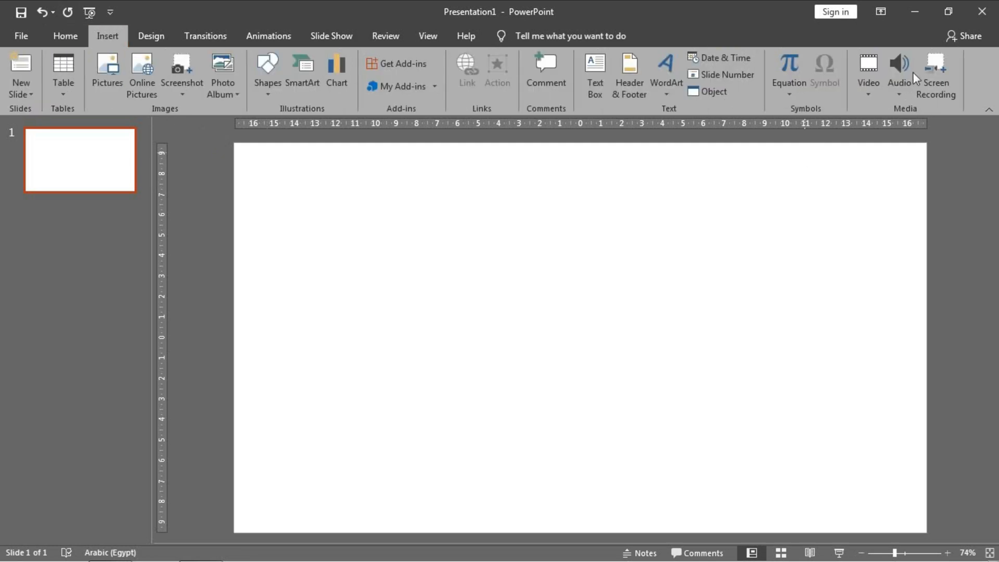
{"action": "mouse_move", "coordinate": [937, 73]}
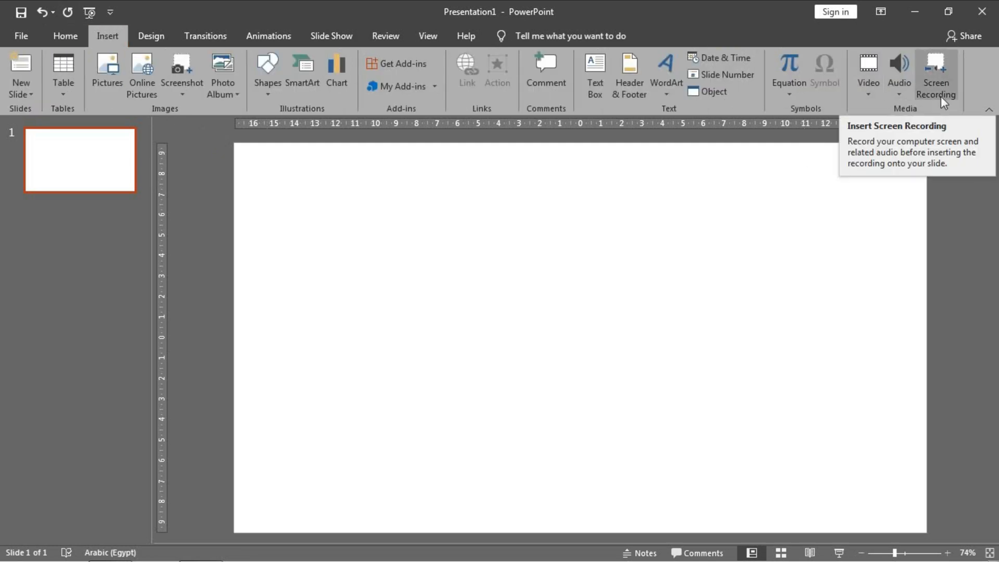
Launch Insert > Screen Recording and bring the PowerPoint window back from the taskbar
{"action": "left_click", "coordinate": [934, 72]}
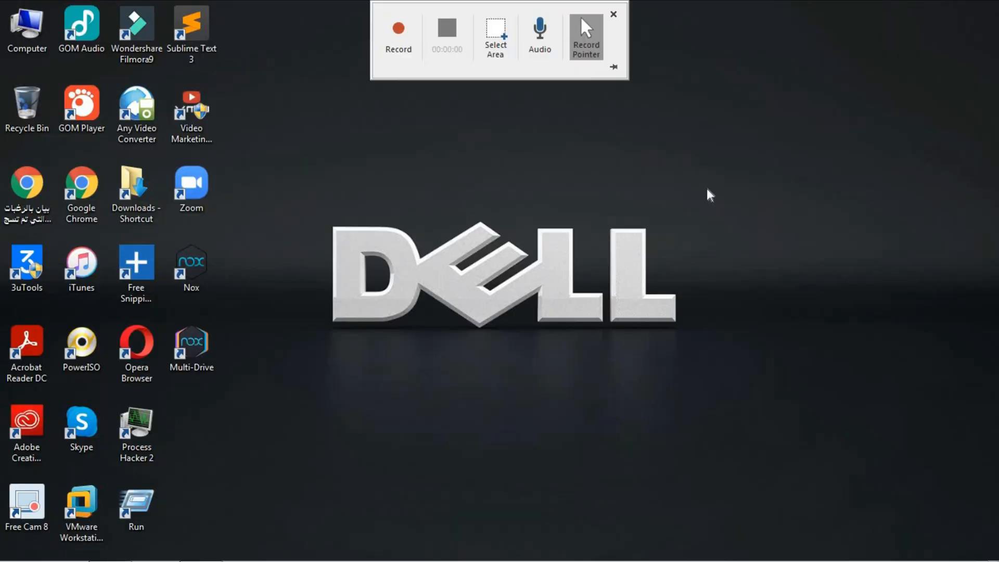
{"action": "mouse_move", "coordinate": [284, 286]}
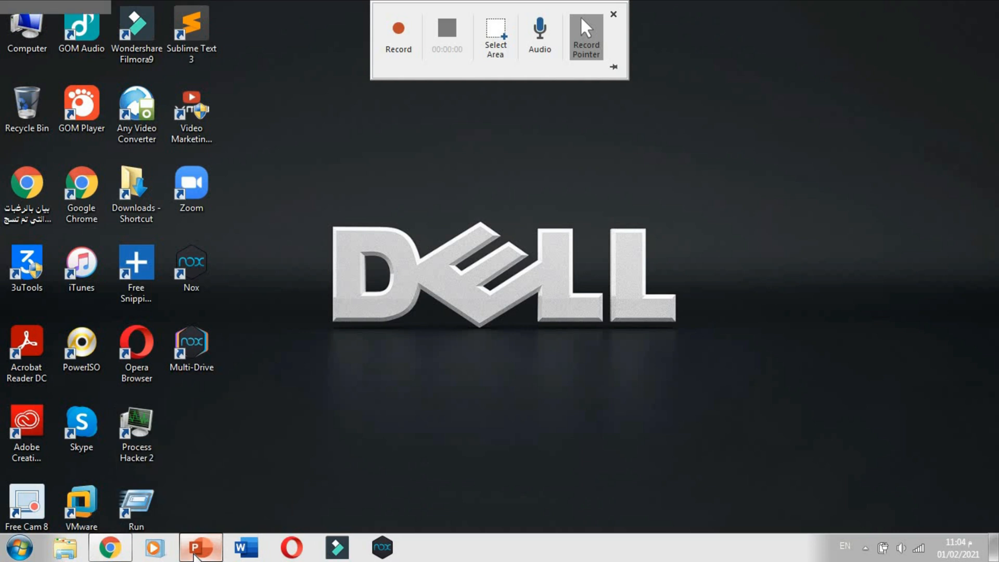
{"action": "left_click", "coordinate": [201, 548]}
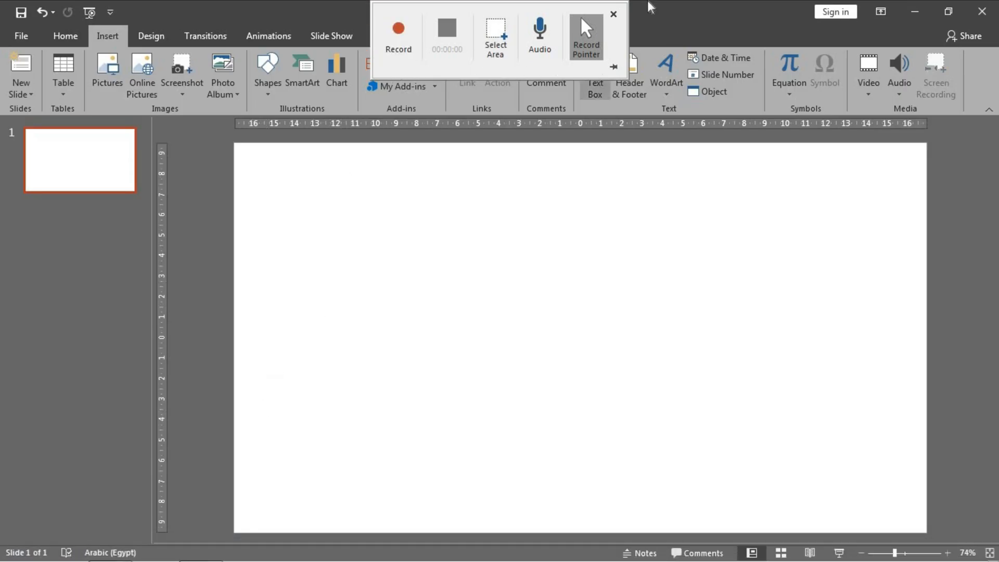
{"action": "mouse_move", "coordinate": [460, 179]}
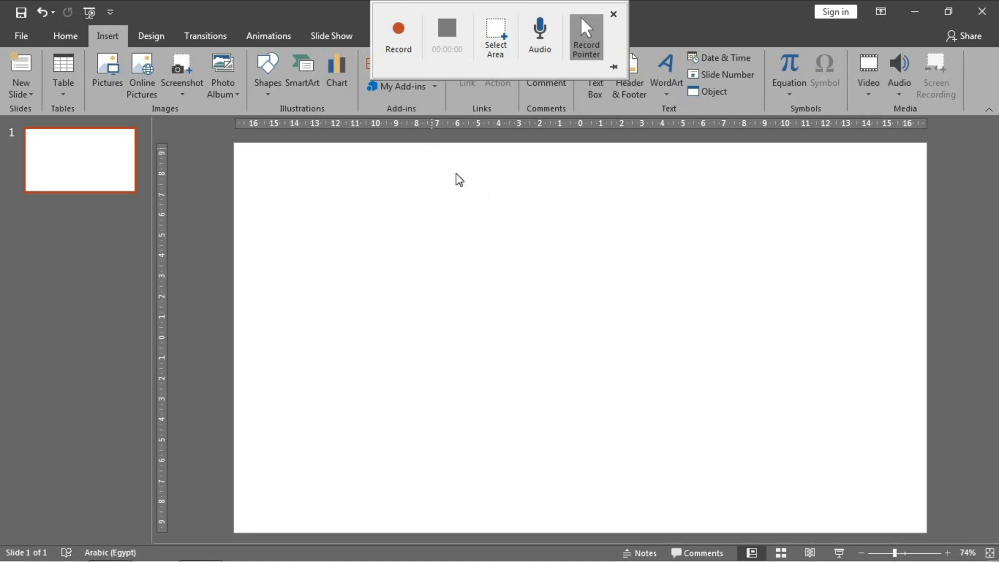
{"action": "mouse_move", "coordinate": [570, 67]}
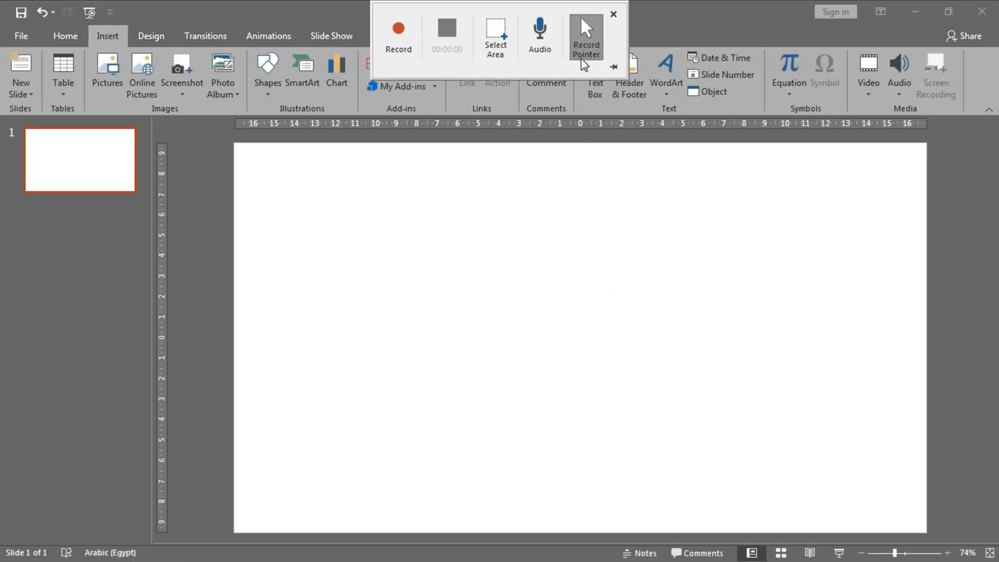
{"action": "mouse_move", "coordinate": [557, 215]}
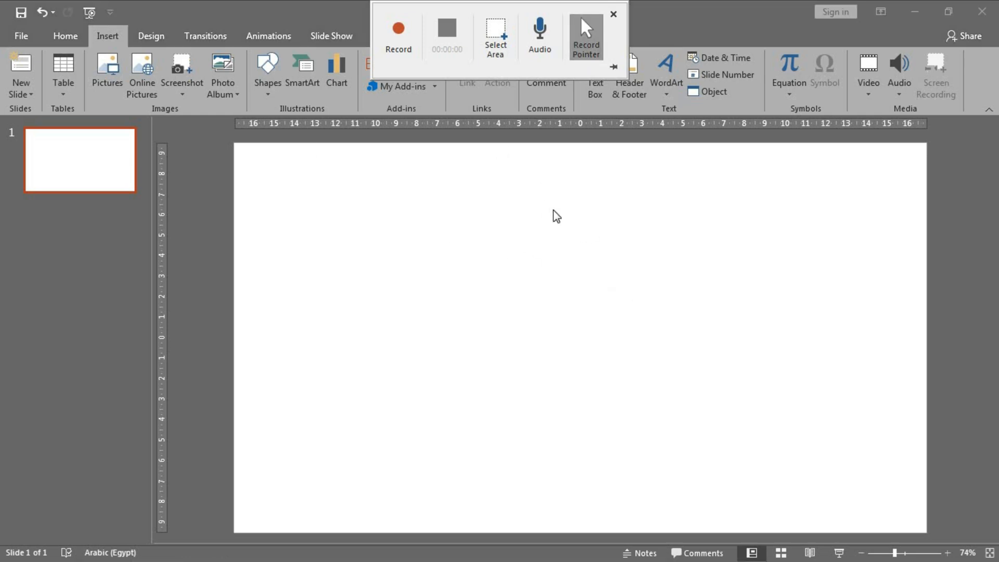
{"action": "mouse_move", "coordinate": [625, 361]}
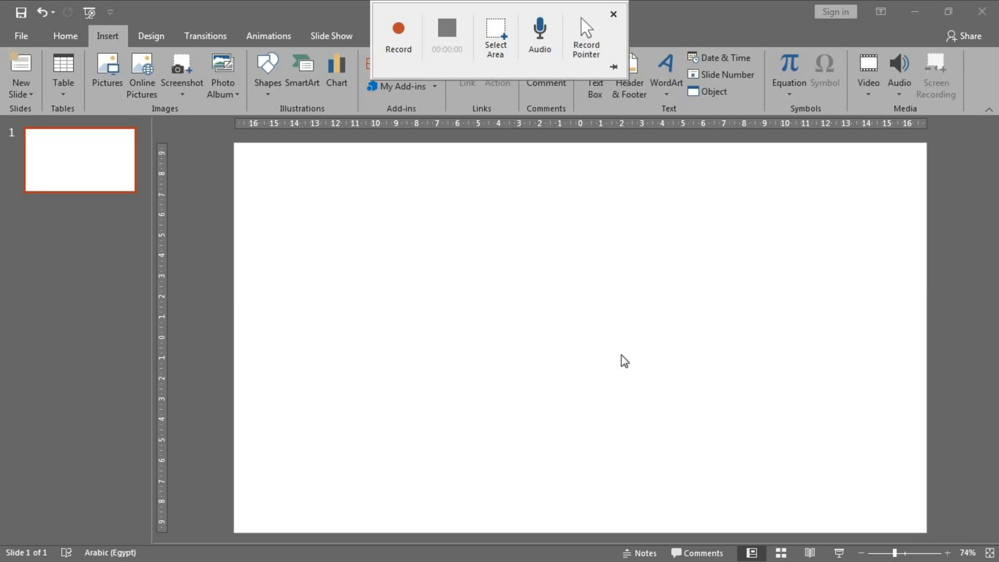
{"action": "mouse_move", "coordinate": [515, 140]}
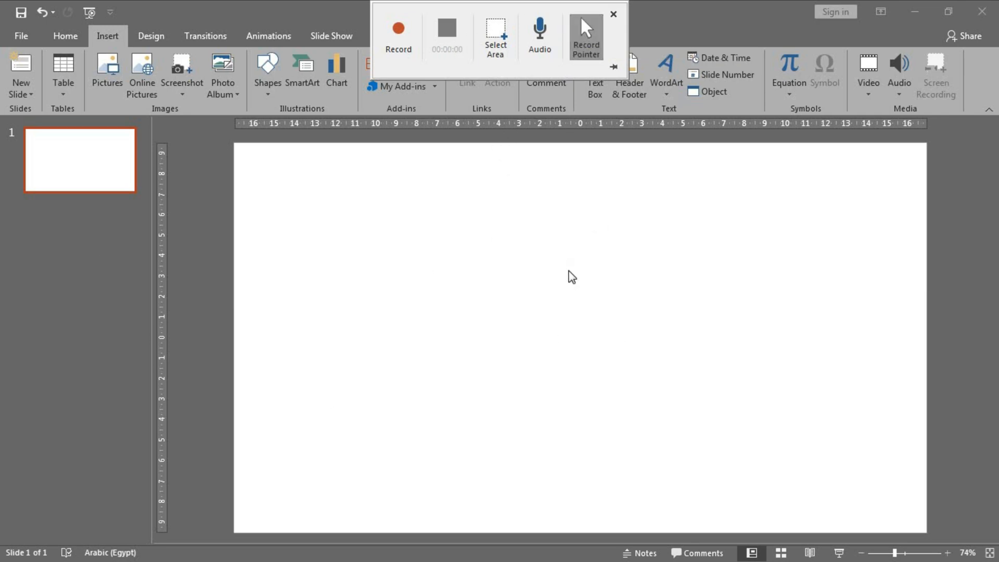
{"action": "mouse_move", "coordinate": [539, 35]}
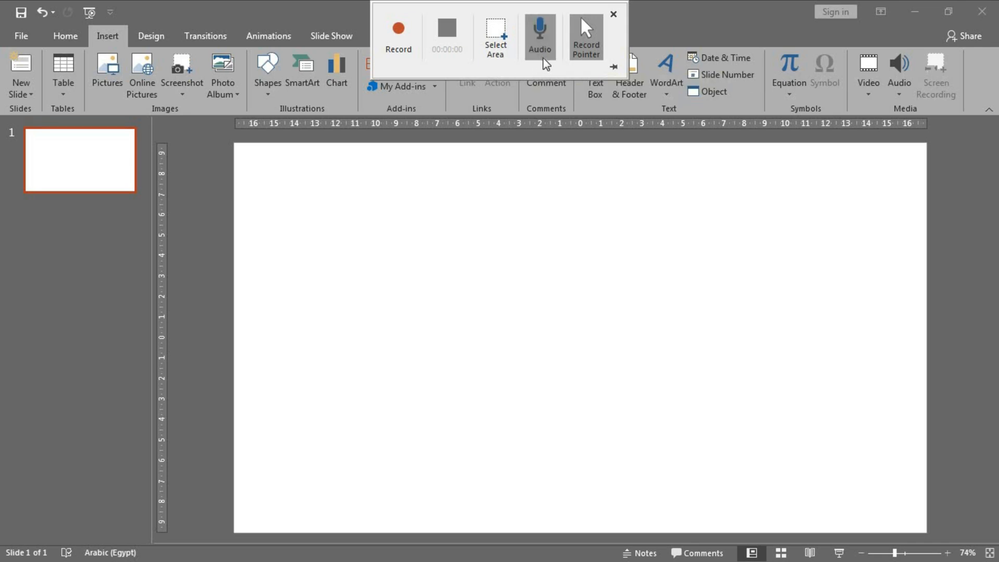
{"action": "mouse_move", "coordinate": [541, 56]}
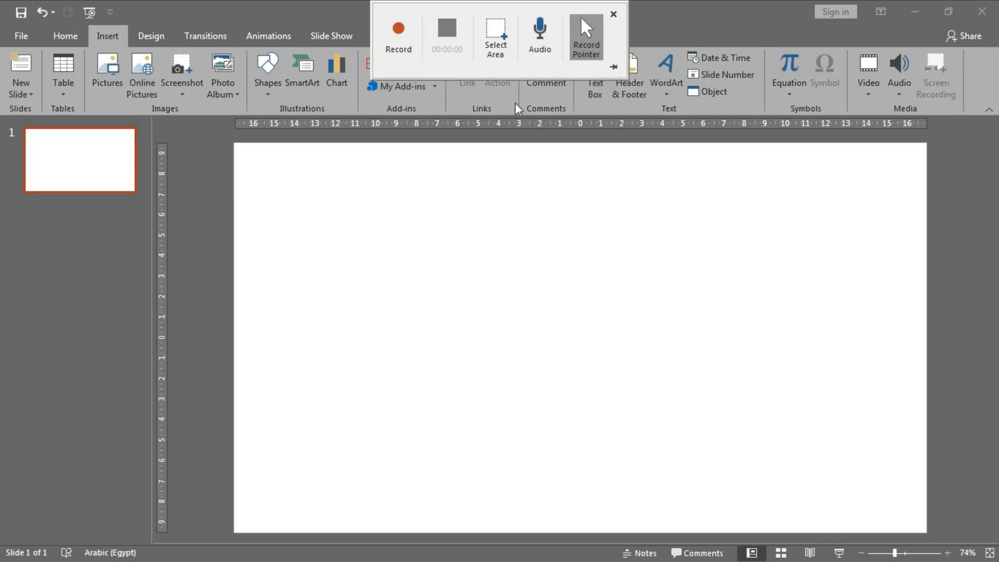
{"action": "mouse_move", "coordinate": [549, 60]}
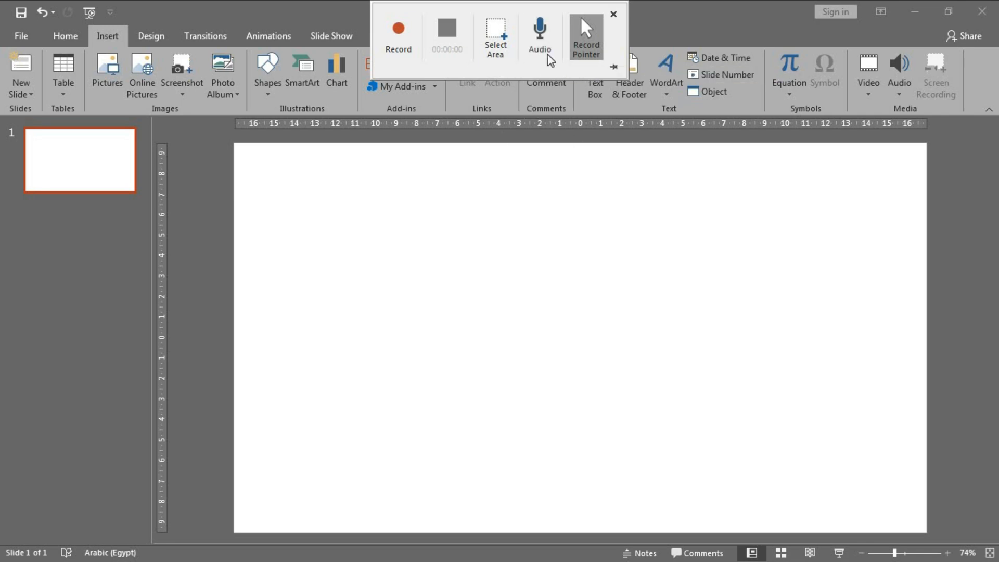
{"action": "mouse_move", "coordinate": [536, 184]}
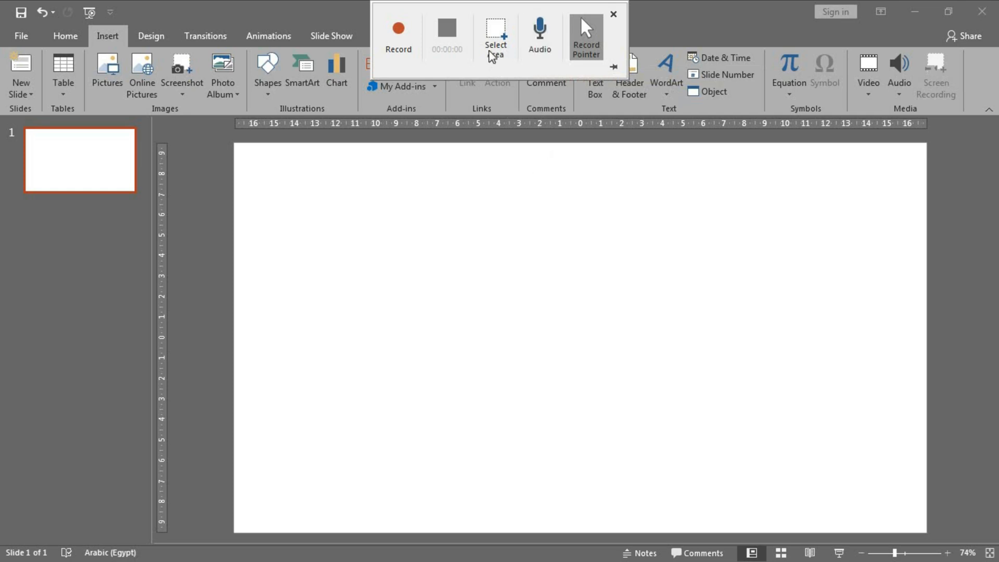
Start Select Area to mark out the region to record
{"action": "left_click", "coordinate": [495, 37]}
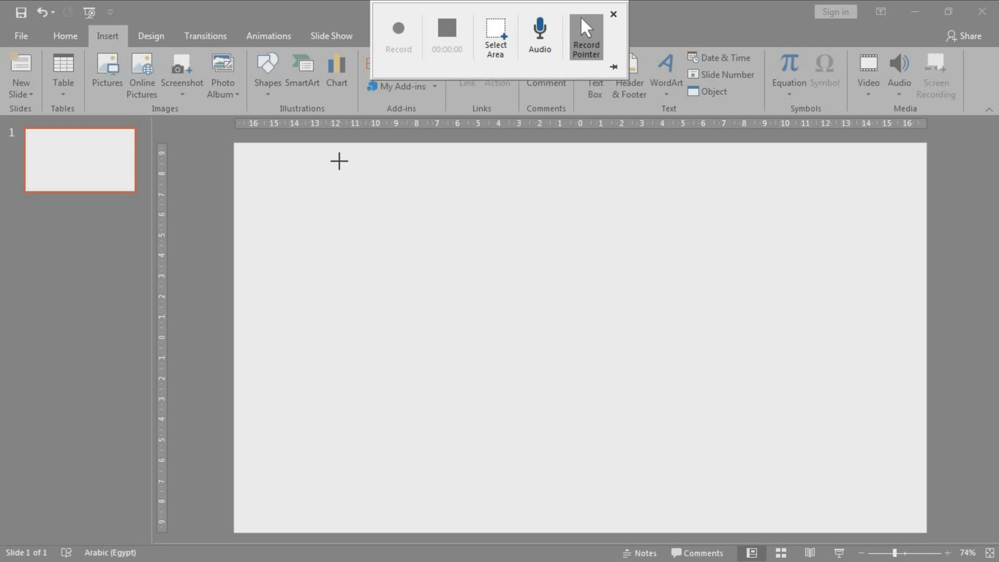
{"action": "mouse_move", "coordinate": [352, 276]}
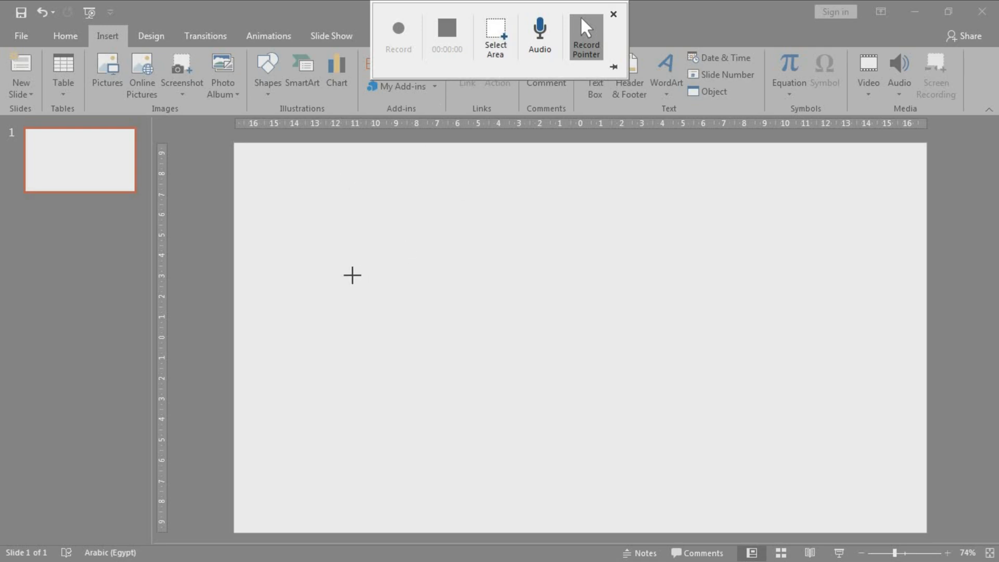
{"action": "mouse_move", "coordinate": [391, 253]}
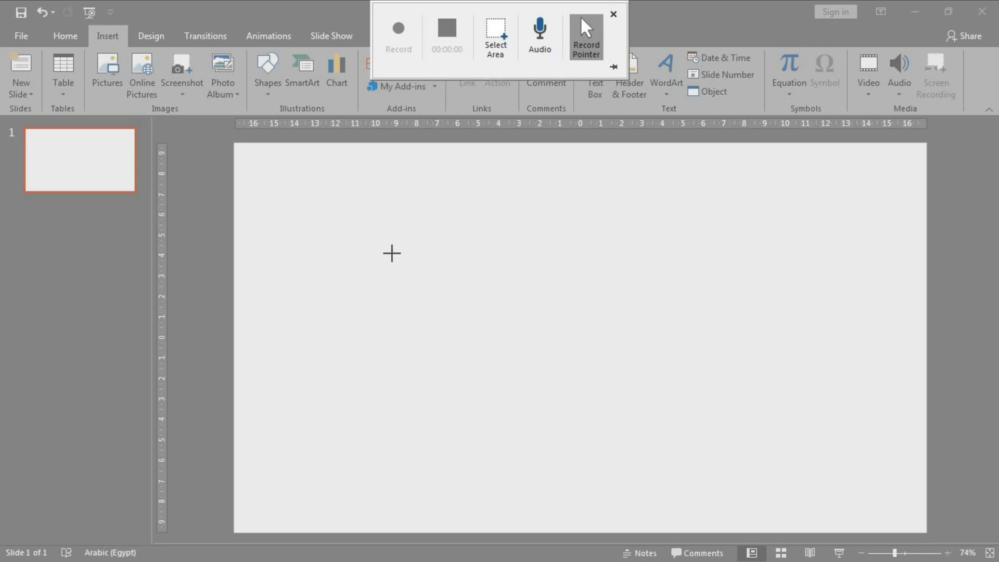
{"action": "mouse_move", "coordinate": [236, 312]}
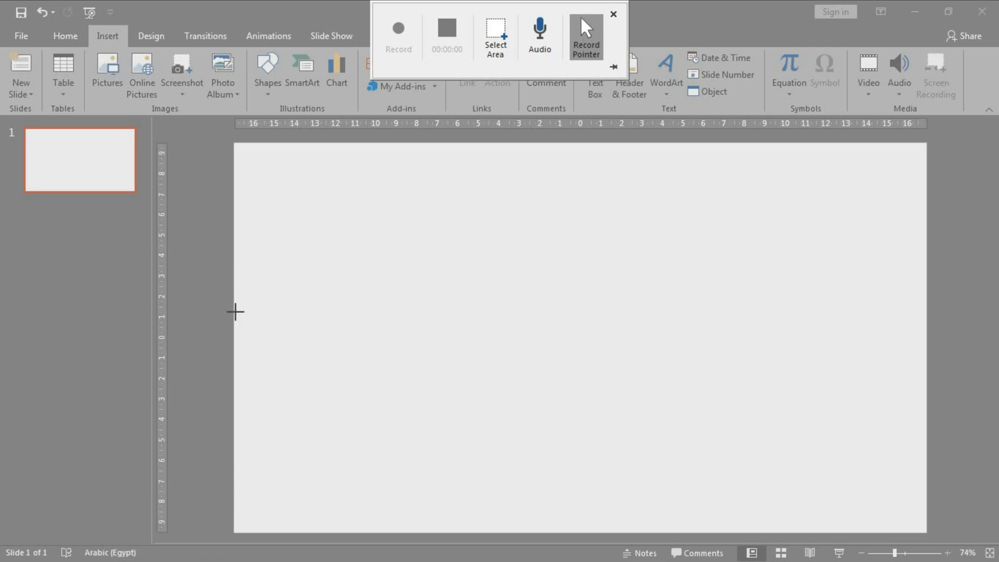
{"action": "mouse_move", "coordinate": [793, 120]}
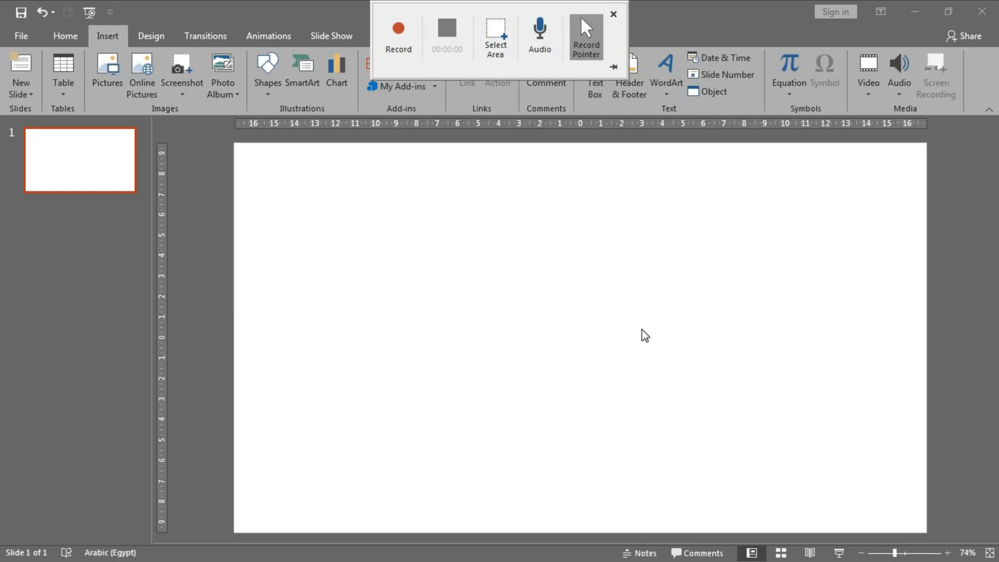
{"action": "mouse_move", "coordinate": [425, 7]}
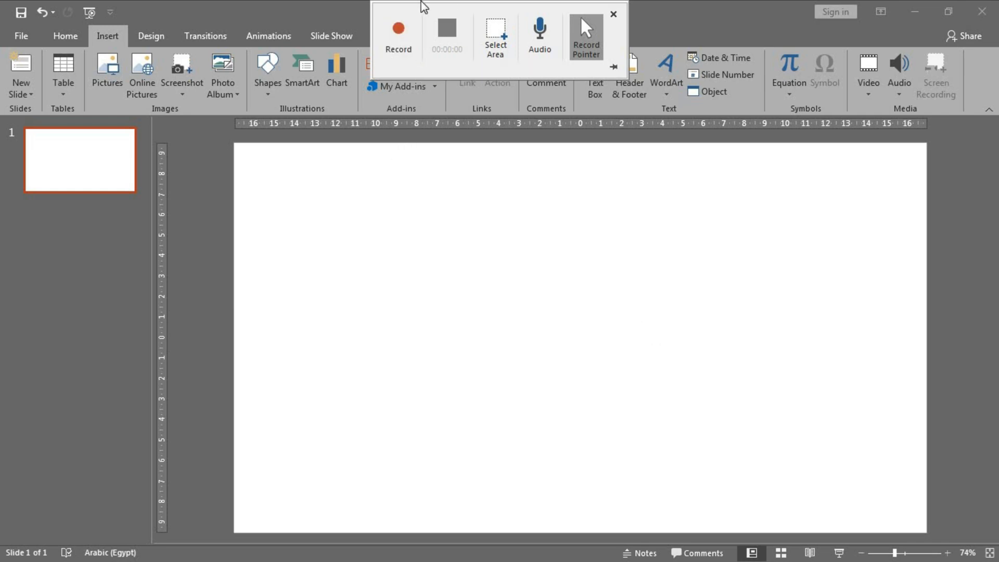
{"action": "mouse_move", "coordinate": [400, 56]}
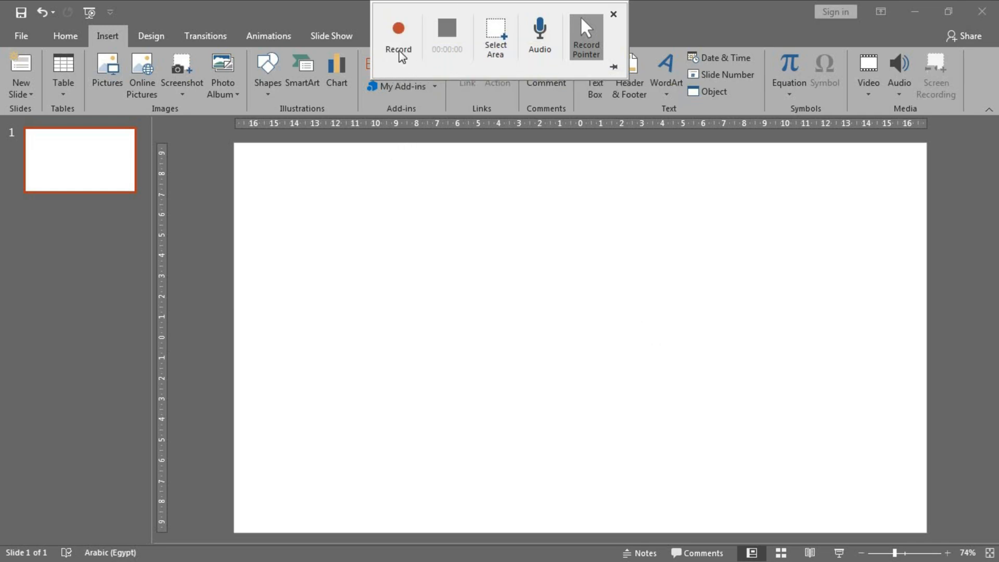
{"action": "mouse_move", "coordinate": [438, 31]}
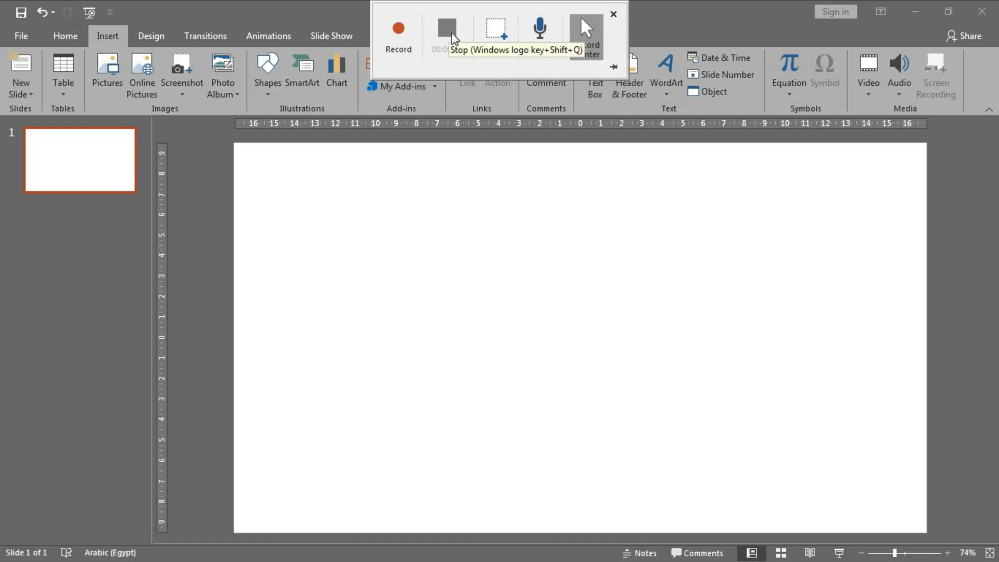
{"action": "mouse_move", "coordinate": [455, 38]}
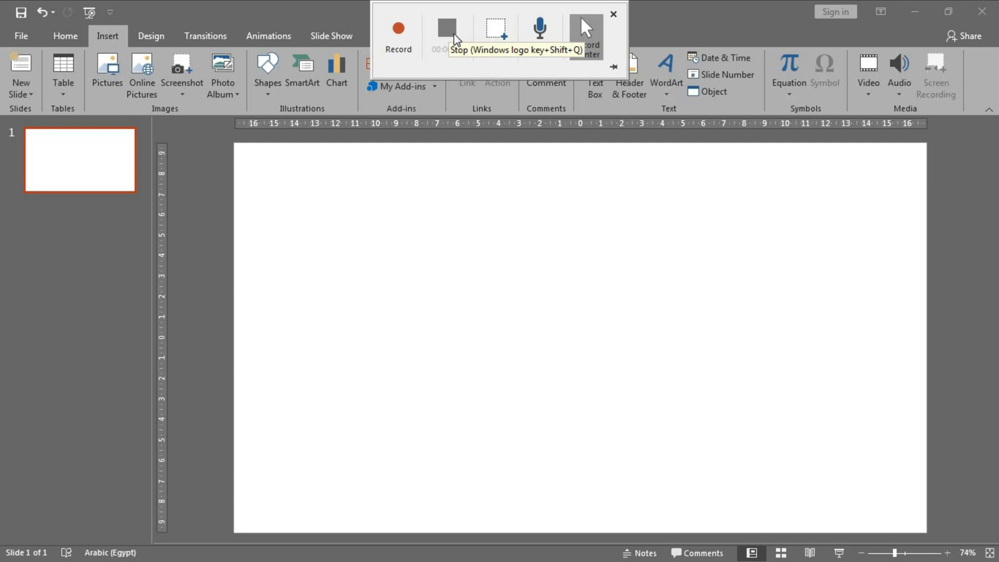
{"action": "mouse_move", "coordinate": [456, 40]}
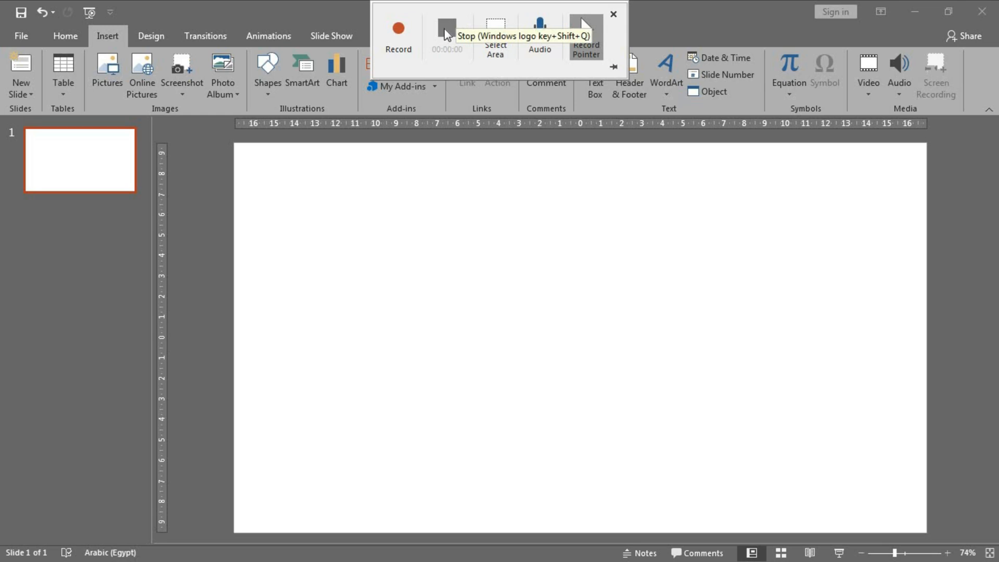
{"action": "mouse_move", "coordinate": [482, 196]}
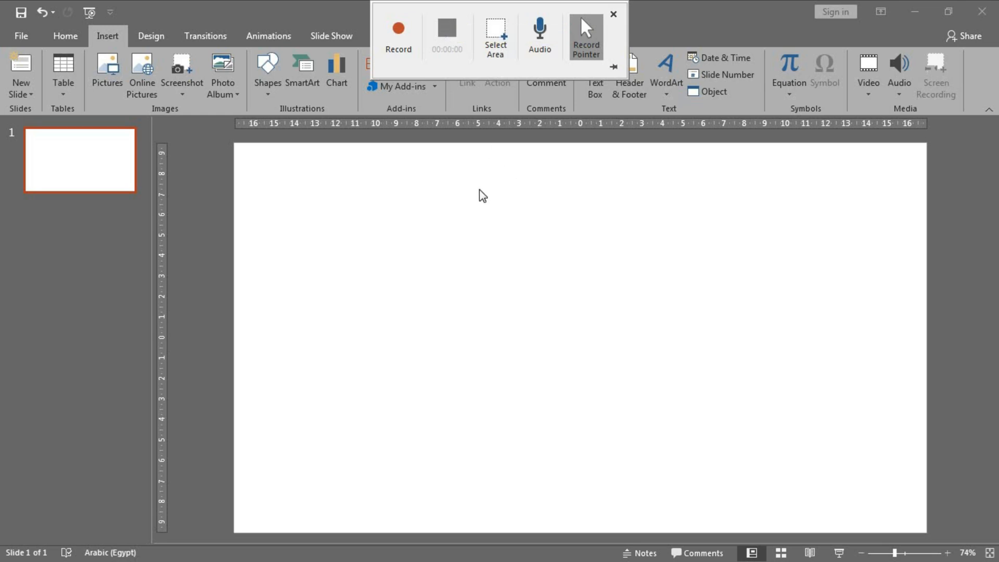
{"action": "mouse_move", "coordinate": [420, 130]}
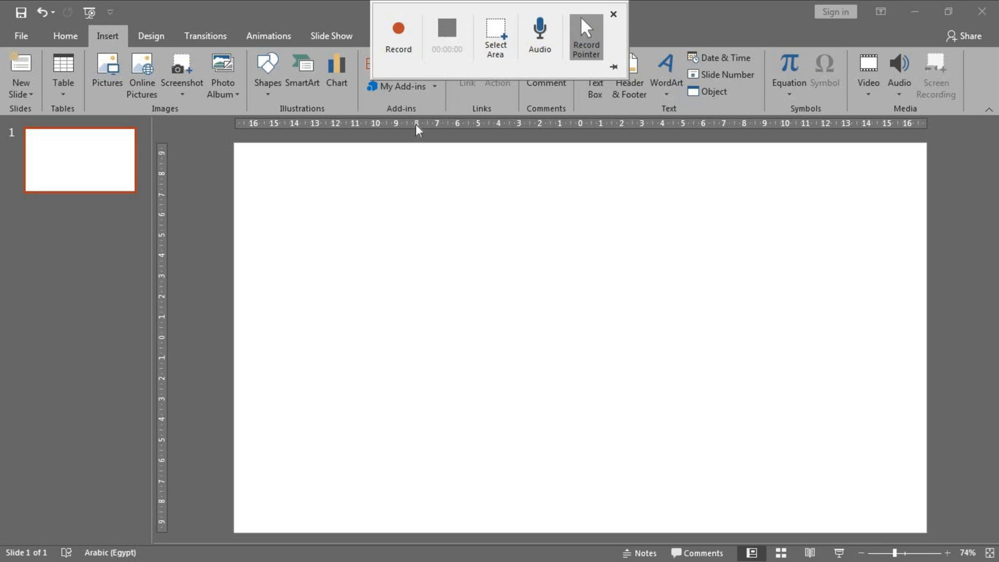
{"action": "mouse_move", "coordinate": [398, 38]}
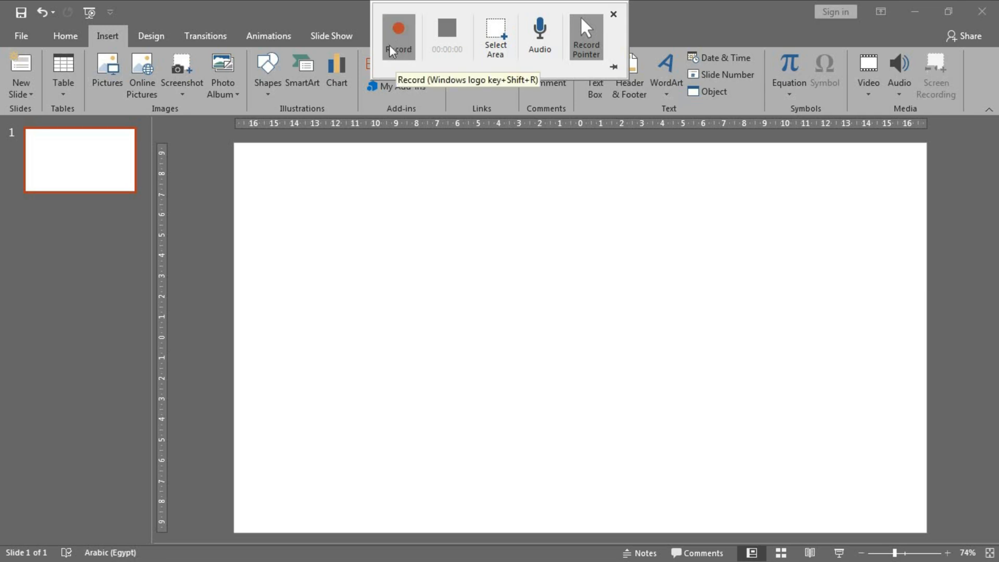
{"action": "mouse_move", "coordinate": [419, 40]}
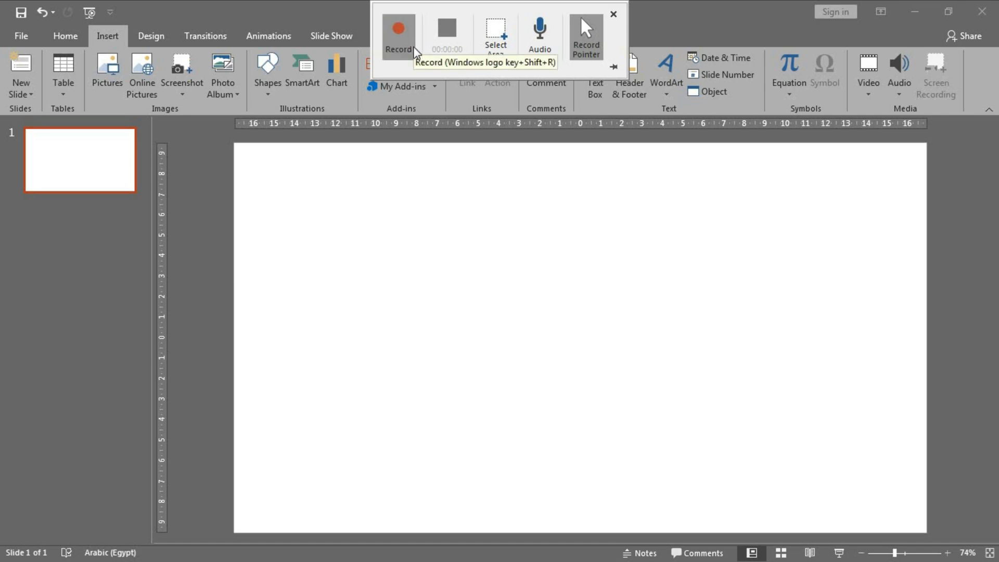
{"action": "mouse_move", "coordinate": [454, 182]}
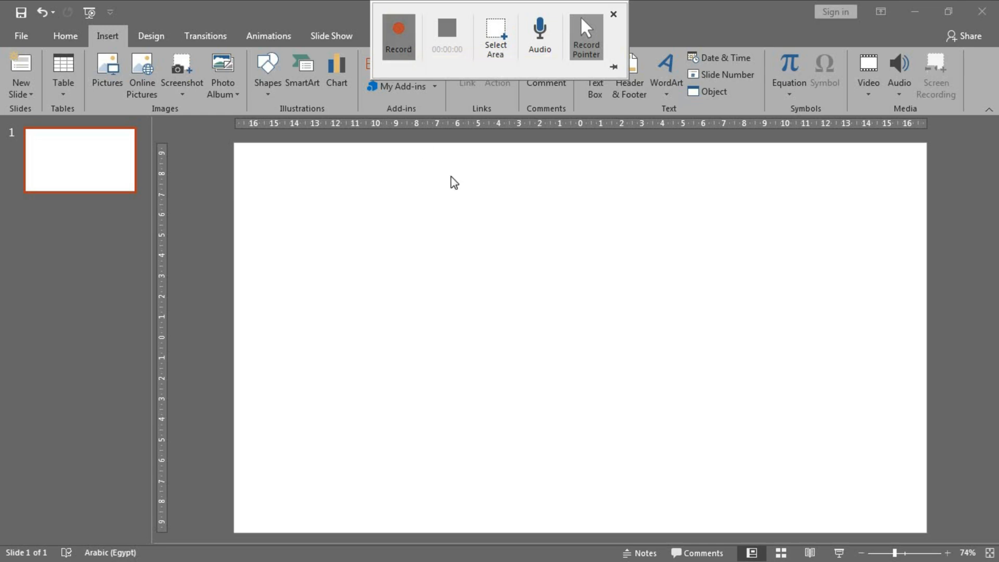
Start capturing with Record on the recording toolbar
{"action": "left_click", "coordinate": [398, 37]}
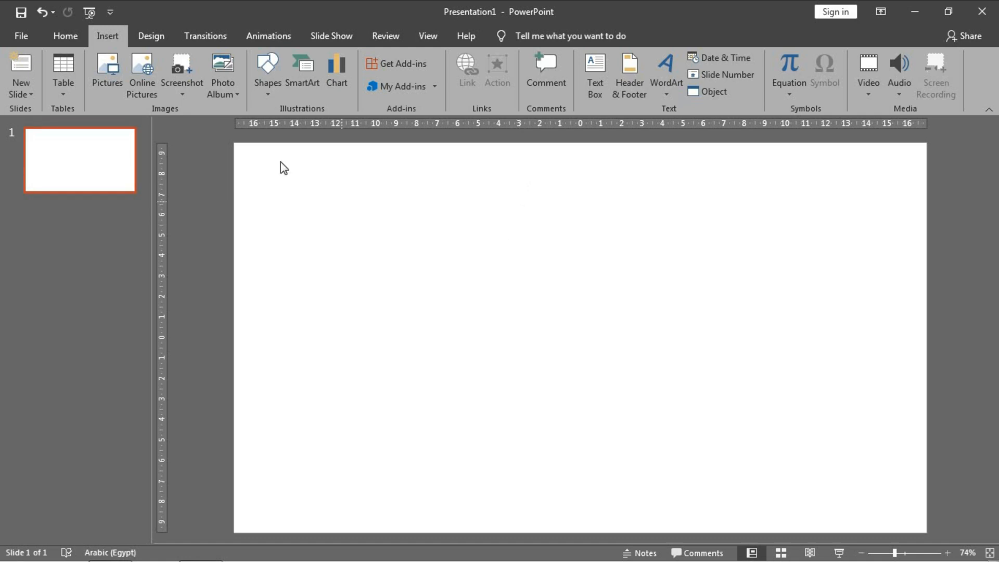
Draw a blue rectangle on the left and add the text 'PowerPoint academy' beside it
{"action": "left_click", "coordinate": [66, 36]}
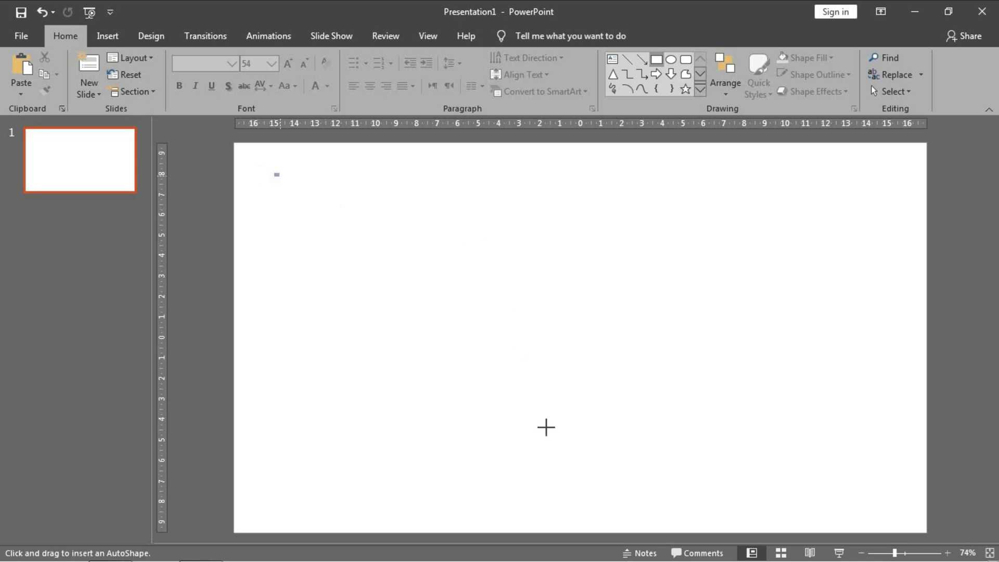
{"action": "left_click_drag", "start_coordinate": [272, 173], "coordinate": [542, 392]}
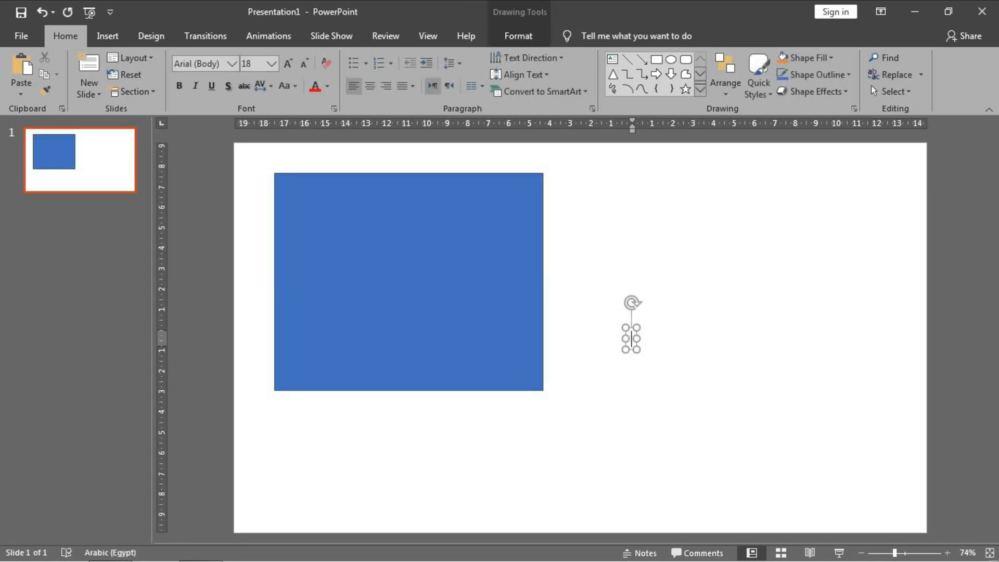
{"action": "type", "text": "PowerPoint"}
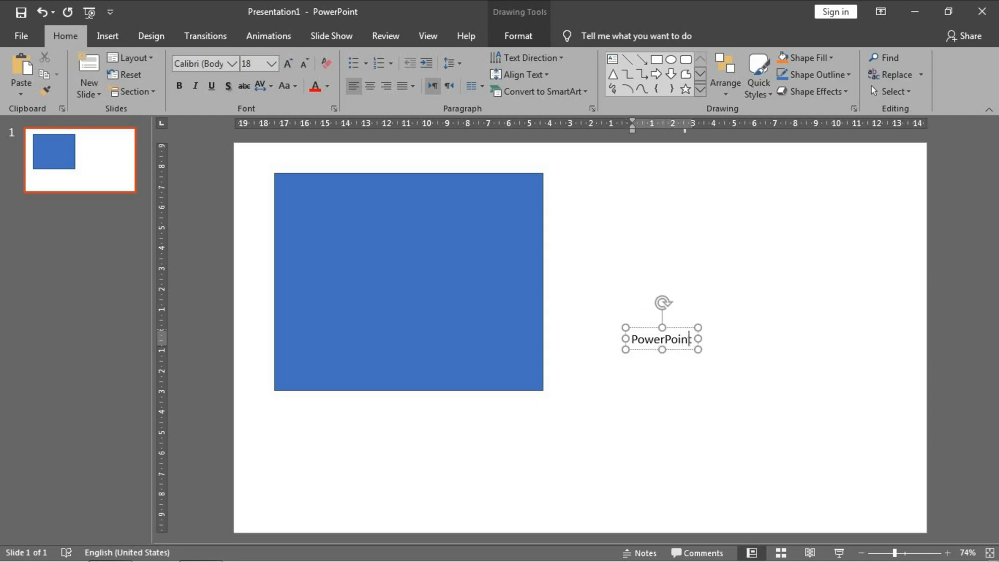
{"action": "type", "text": "academy"}
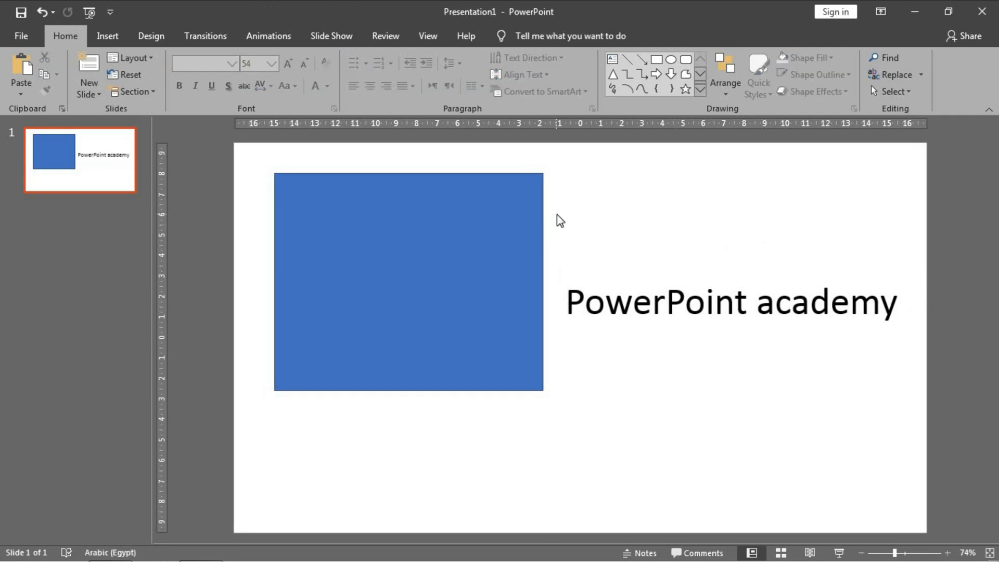
{"action": "mouse_move", "coordinate": [394, 162]}
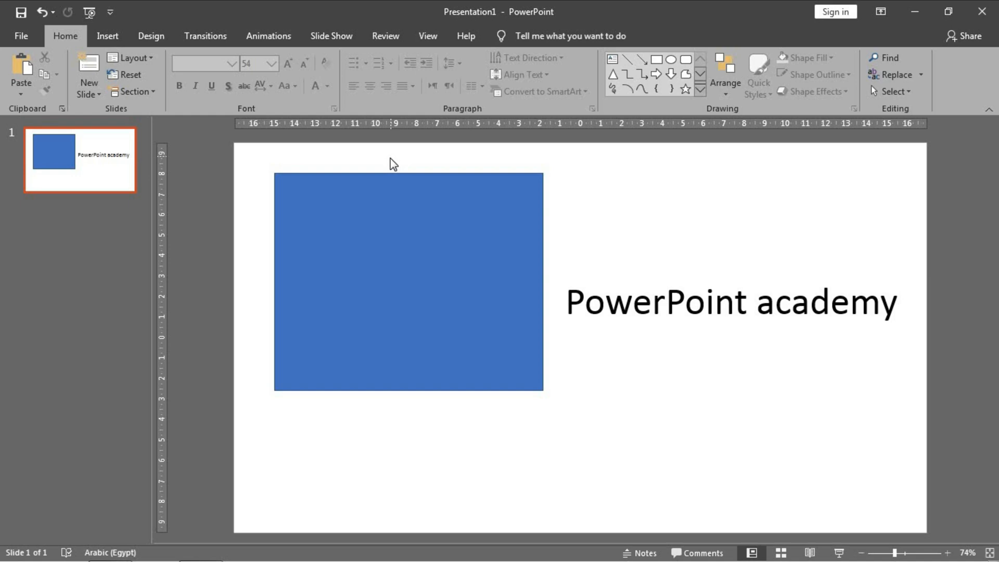
{"action": "mouse_move", "coordinate": [460, 190]}
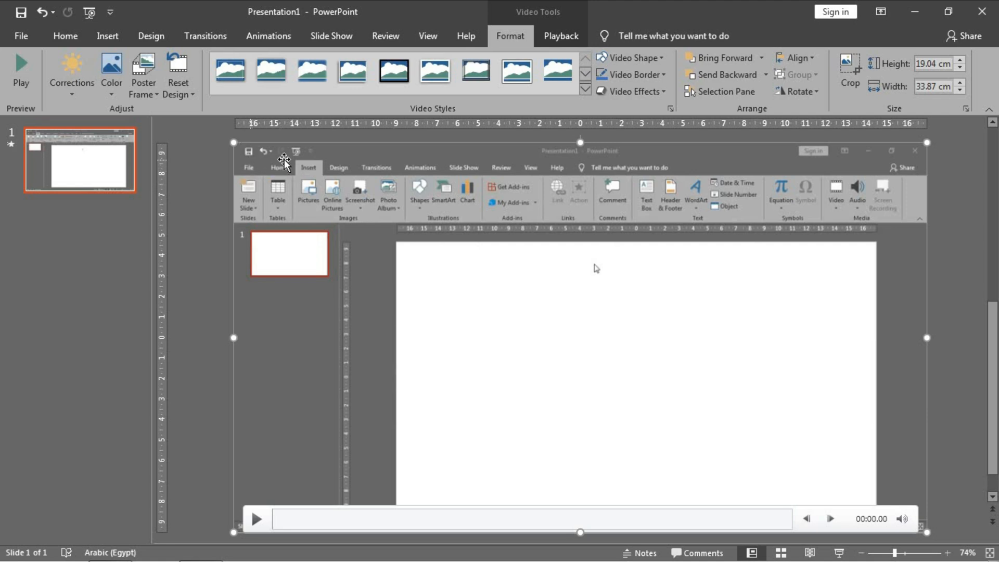
{"action": "mouse_move", "coordinate": [361, 207]}
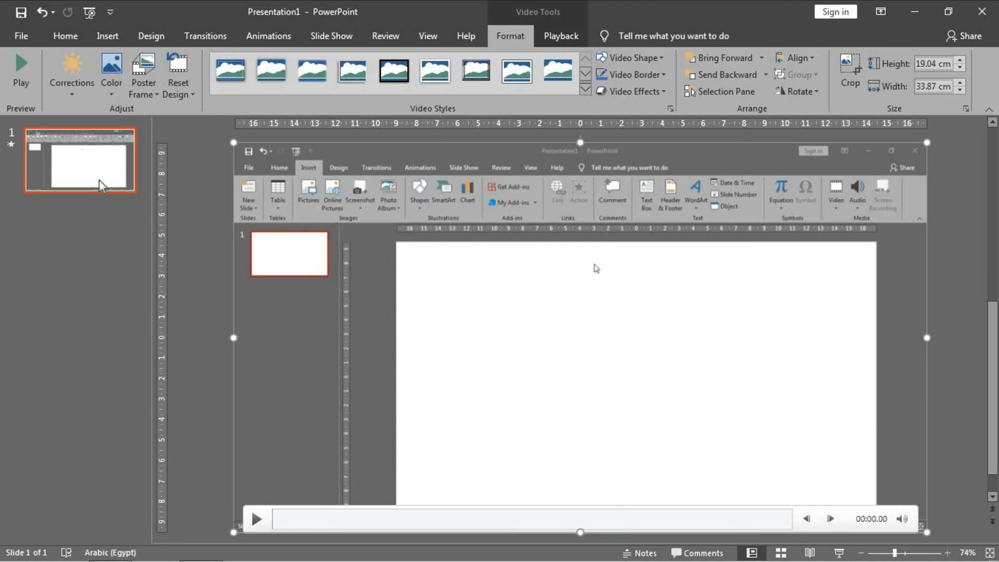
Select the slide holding the embedded screen recording
{"action": "left_click", "coordinate": [65, 36]}
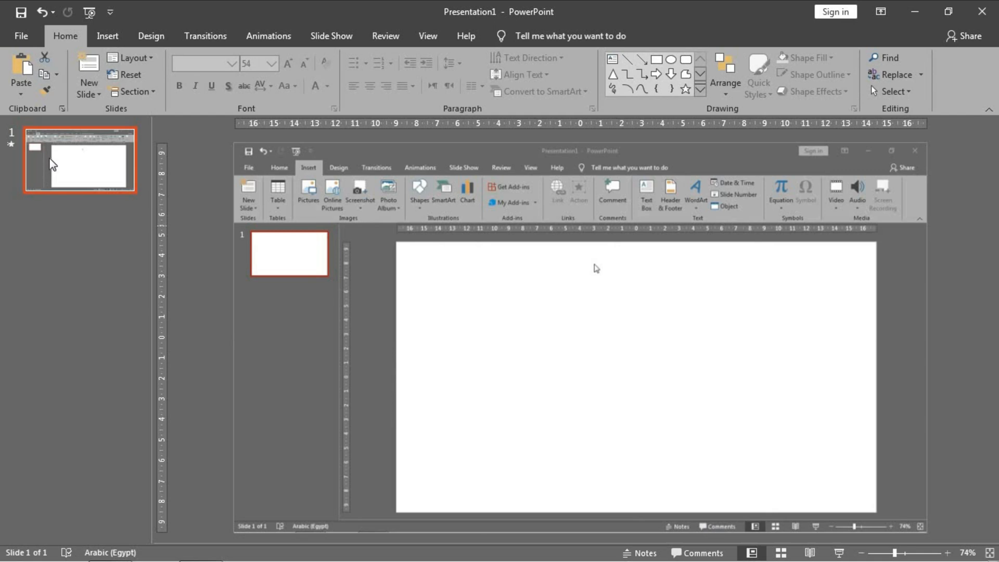
{"action": "mouse_move", "coordinate": [57, 164]}
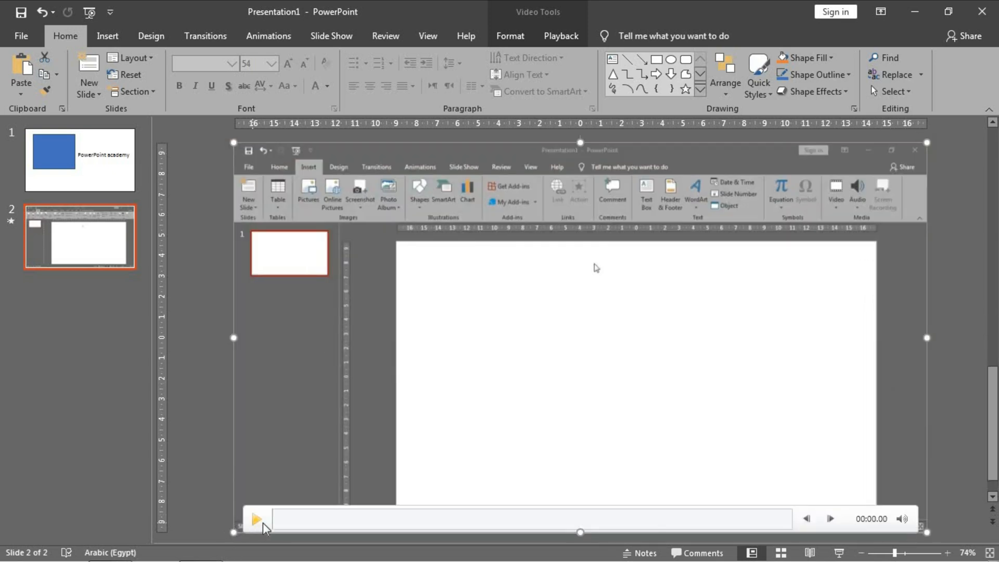
Play the video, skip ahead, and pause near 28 seconds where the text appears
{"action": "left_click", "coordinate": [257, 519]}
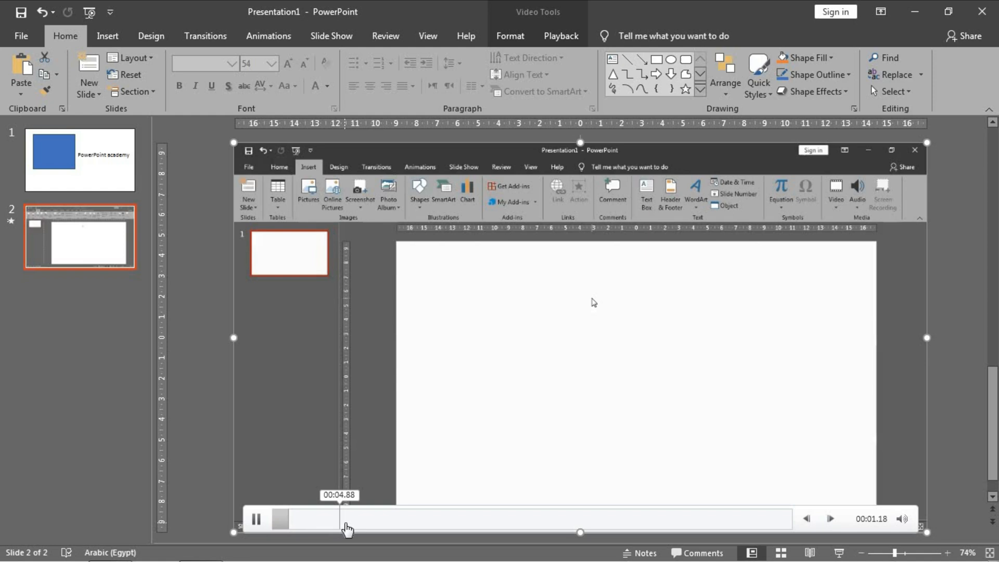
{"action": "left_click_drag", "start_coordinate": [347, 530], "coordinate": [631, 531]}
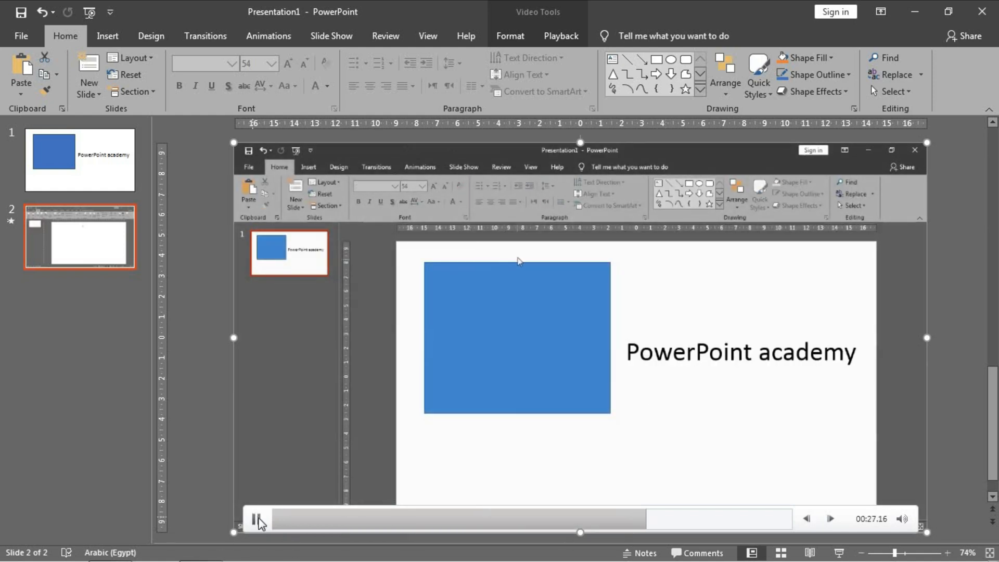
{"action": "left_click", "coordinate": [258, 519]}
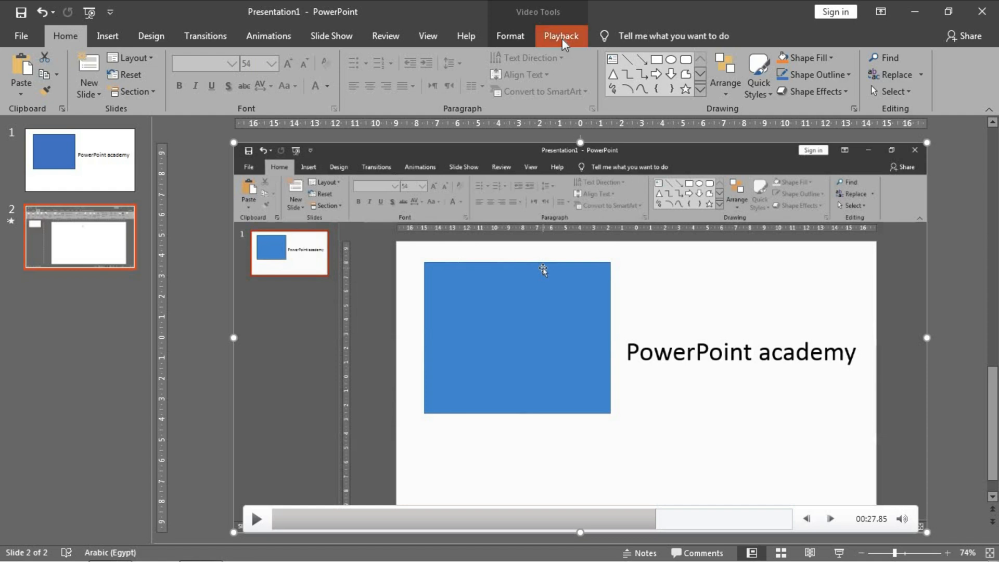
Show the Playback options for the embedded video
{"action": "left_click", "coordinate": [560, 35]}
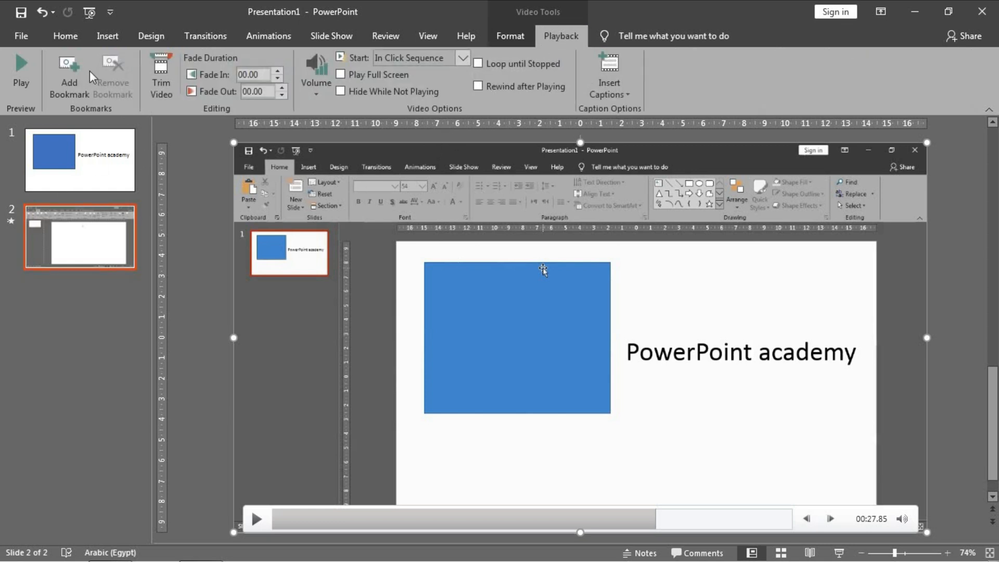
{"action": "mouse_move", "coordinate": [402, 124]}
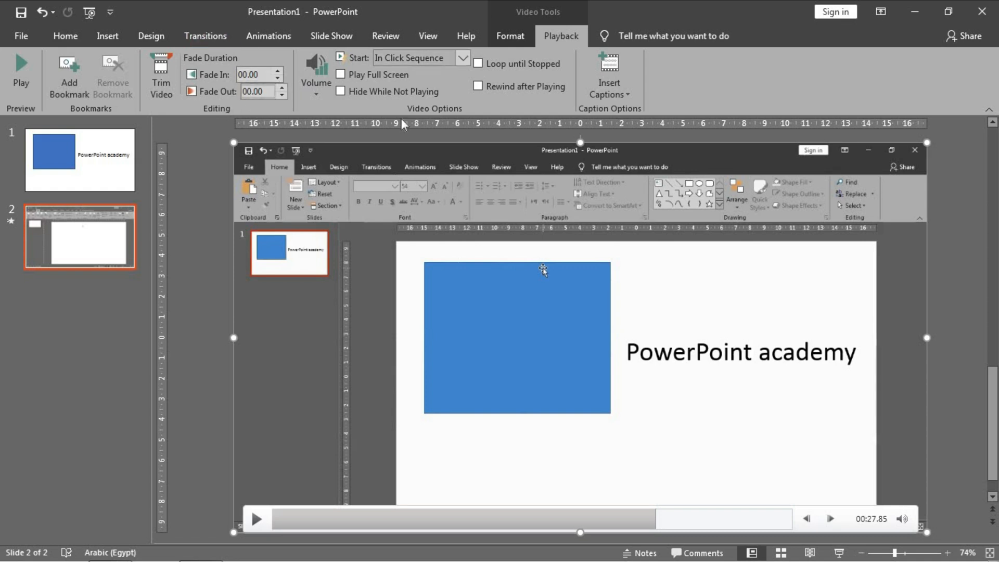
{"action": "mouse_move", "coordinate": [429, 221]}
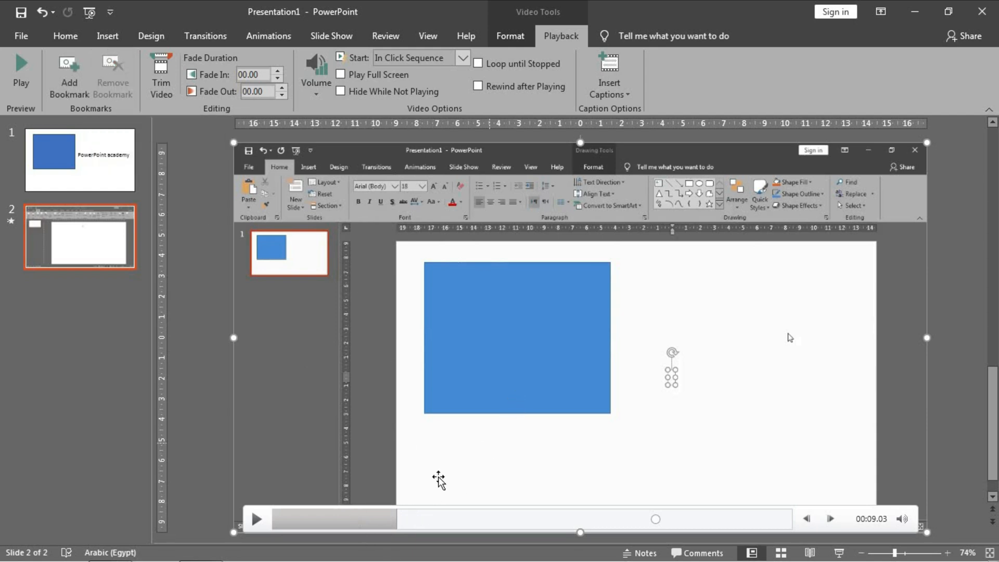
Try trim points around 13 and 28 seconds, then cancel to keep the full clip
{"action": "left_click", "coordinate": [161, 75]}
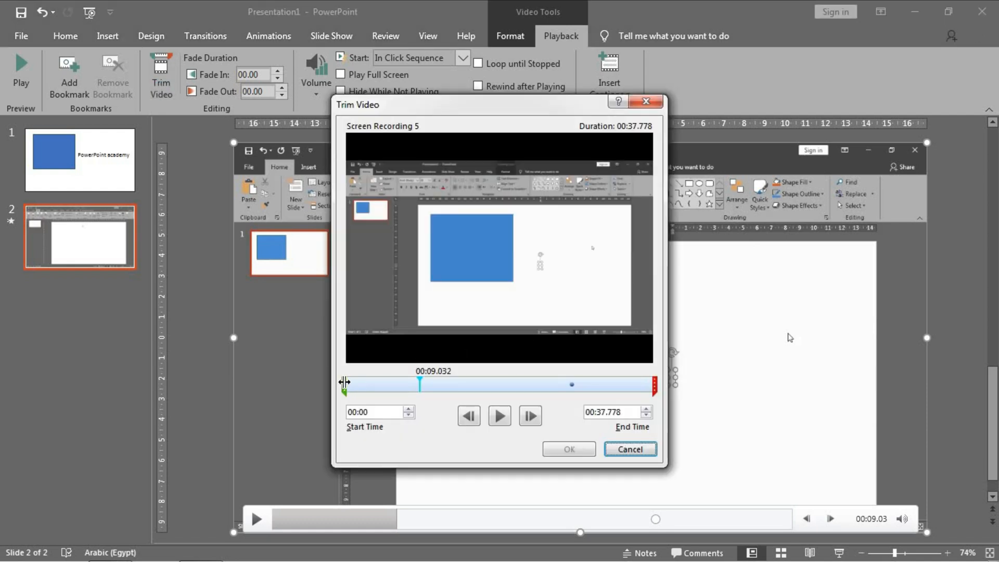
{"action": "left_click_drag", "start_coordinate": [345, 384], "coordinate": [449, 384]}
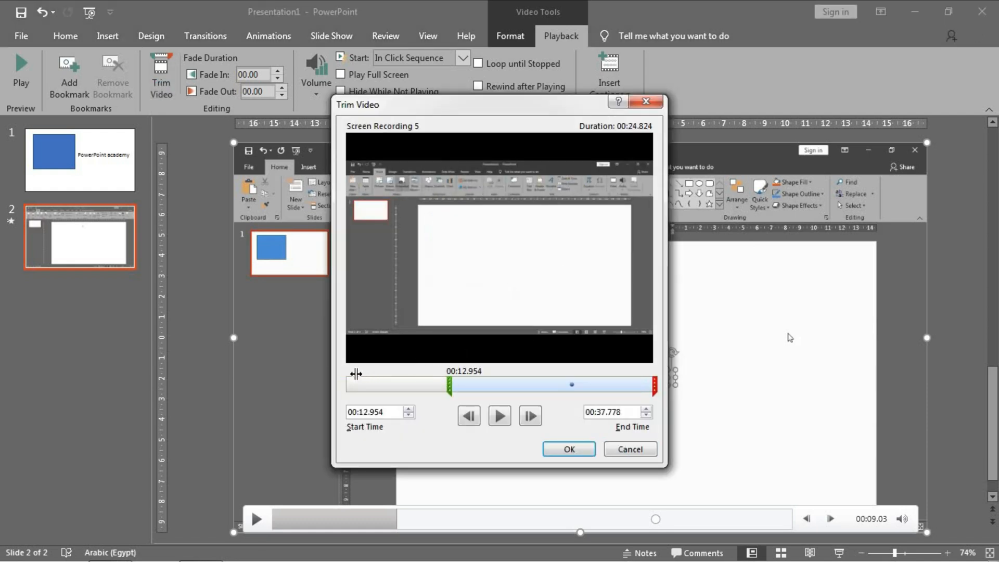
{"action": "left_click_drag", "start_coordinate": [446, 384], "coordinate": [344, 383]}
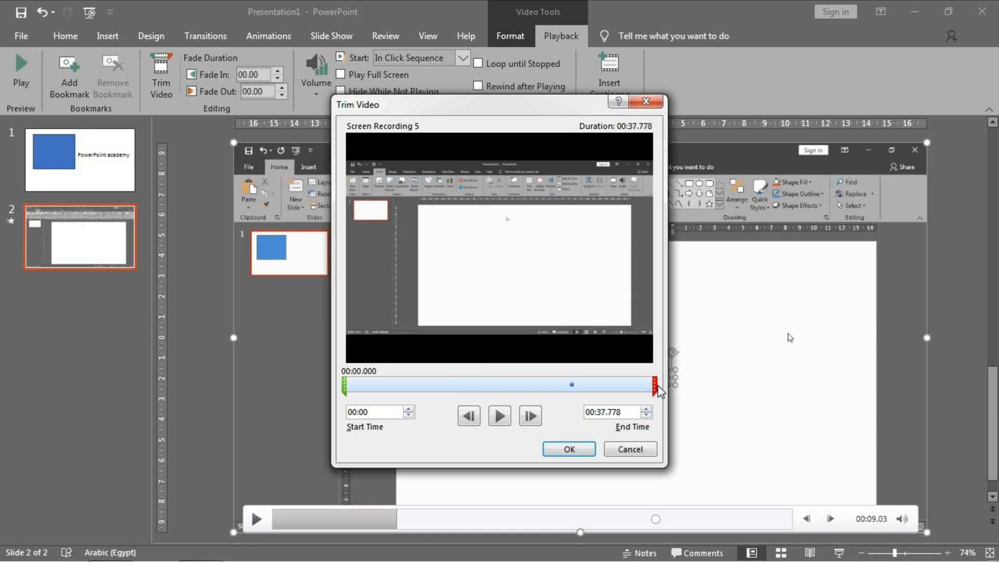
{"action": "left_click_drag", "start_coordinate": [658, 384], "coordinate": [570, 384]}
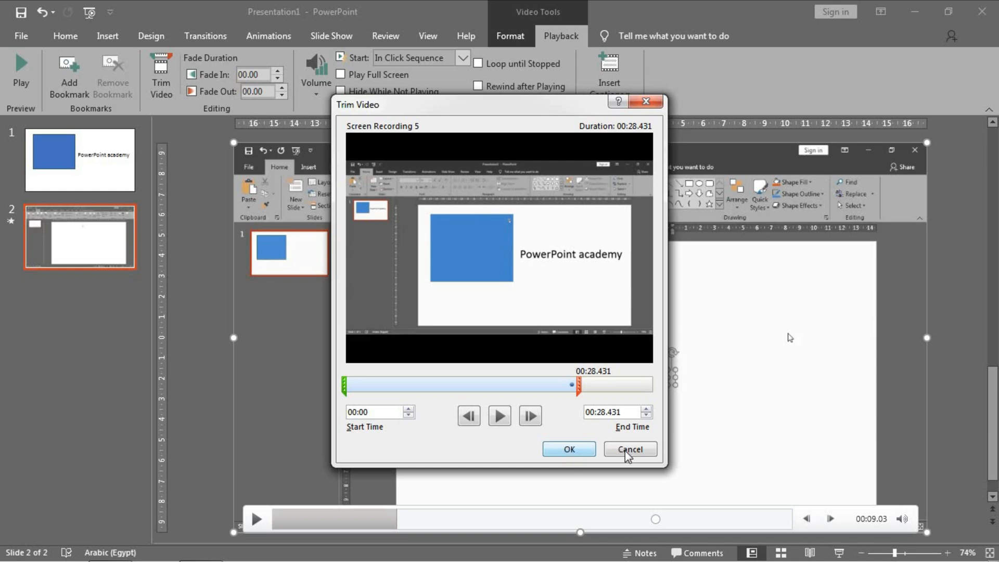
{"action": "left_click", "coordinate": [629, 448]}
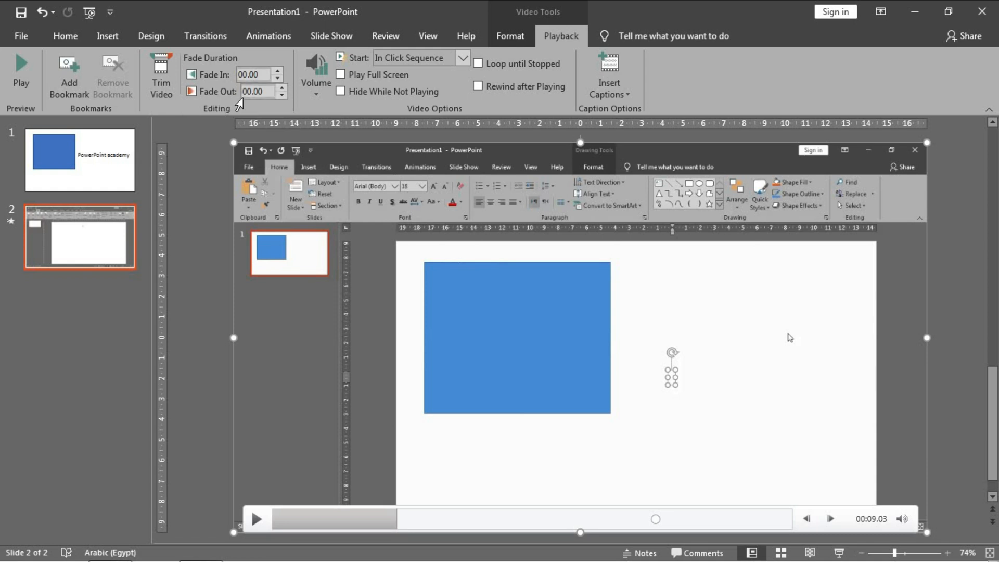
{"action": "mouse_move", "coordinate": [250, 123]}
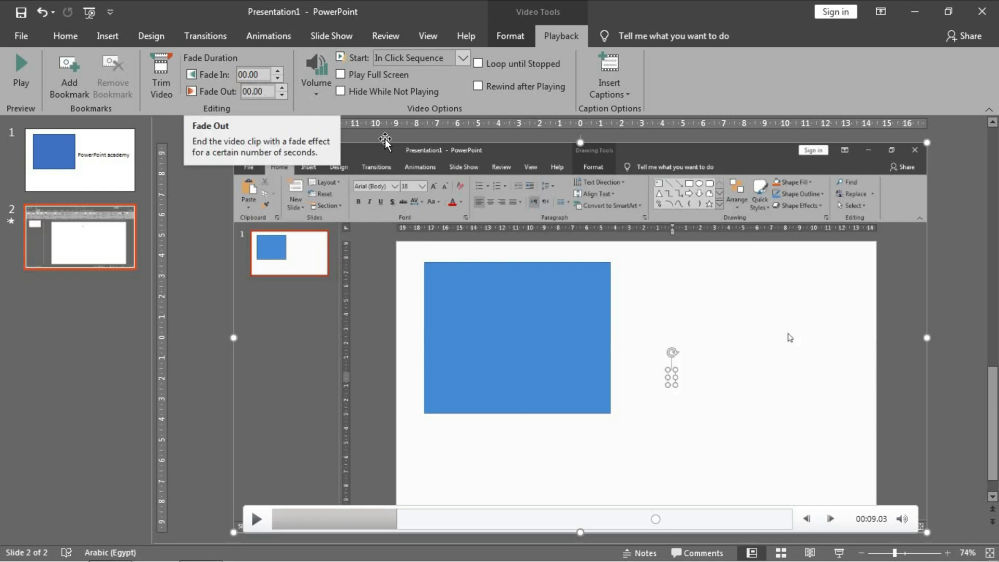
{"action": "mouse_move", "coordinate": [454, 88]}
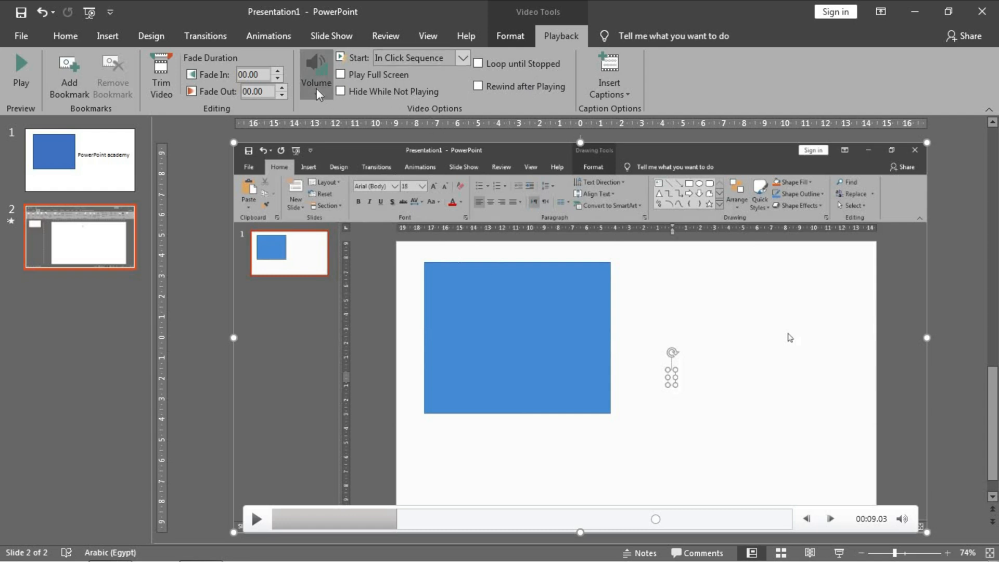
{"action": "left_click", "coordinate": [315, 73]}
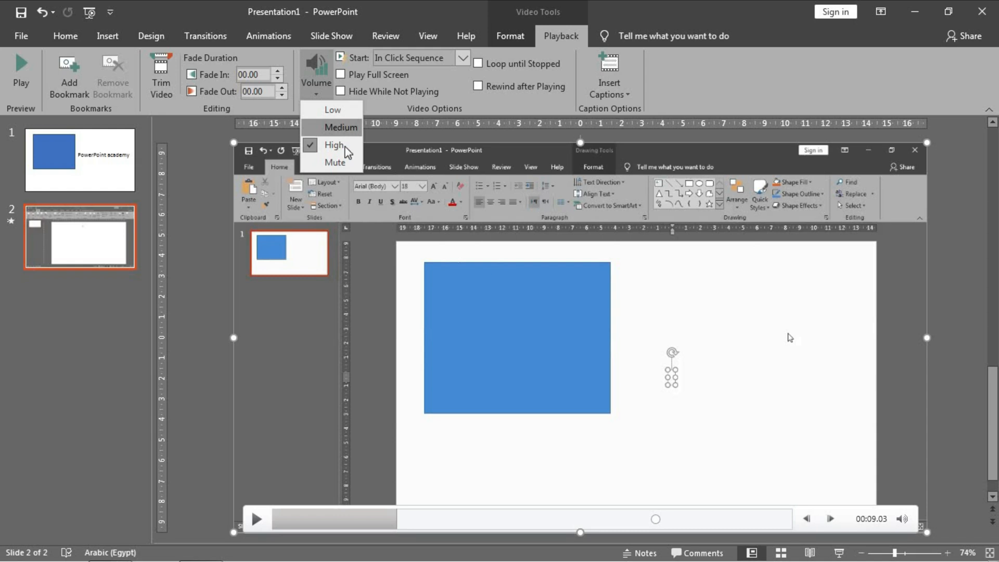
{"action": "mouse_move", "coordinate": [344, 145]}
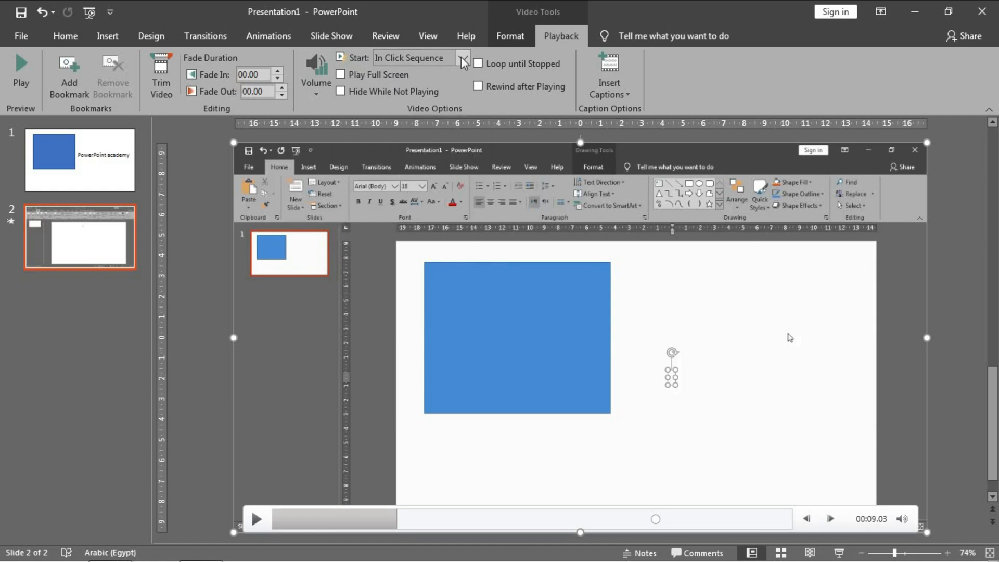
{"action": "left_click", "coordinate": [463, 58]}
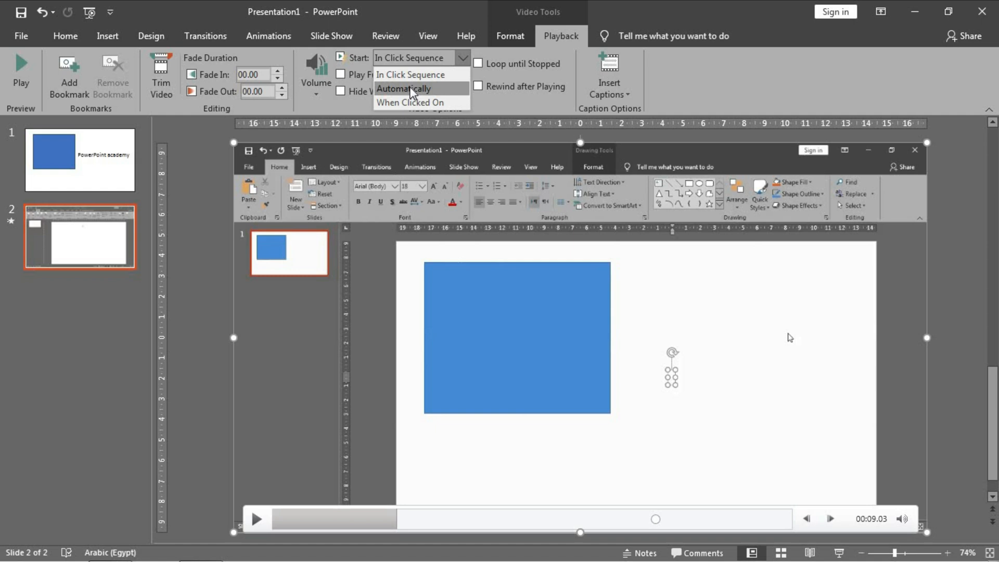
{"action": "mouse_move", "coordinate": [408, 113]}
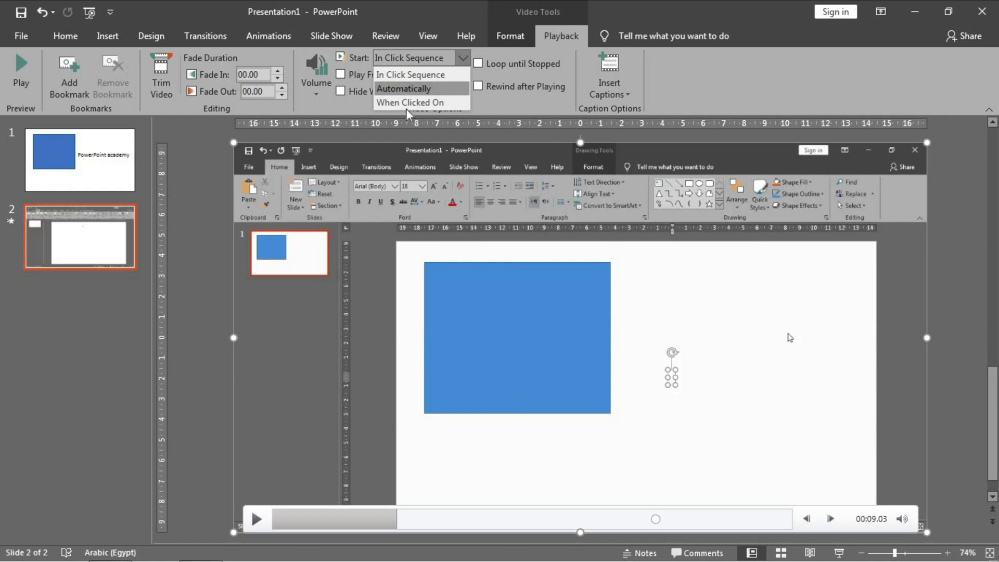
{"action": "mouse_move", "coordinate": [418, 89]}
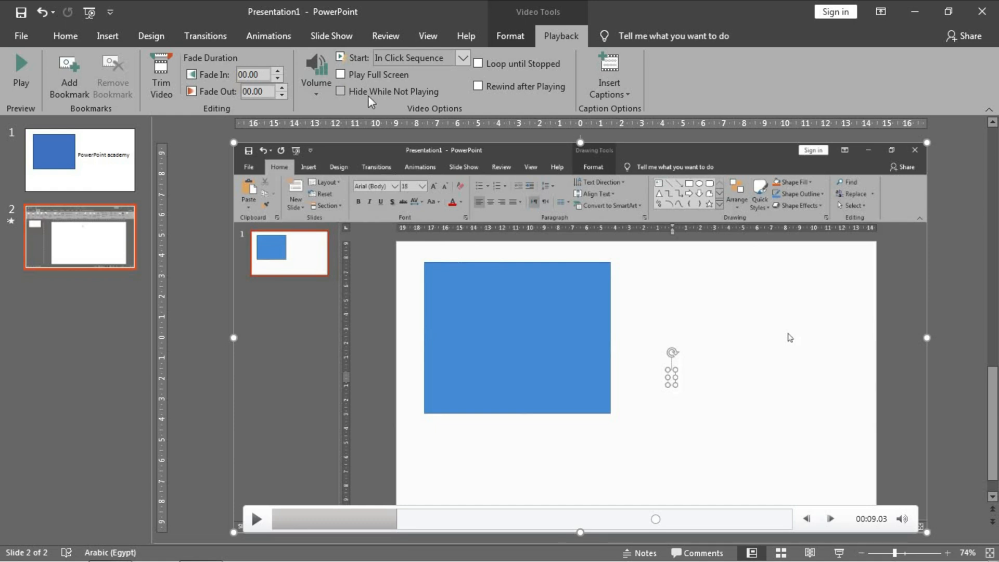
{"action": "left_click", "coordinate": [341, 92]}
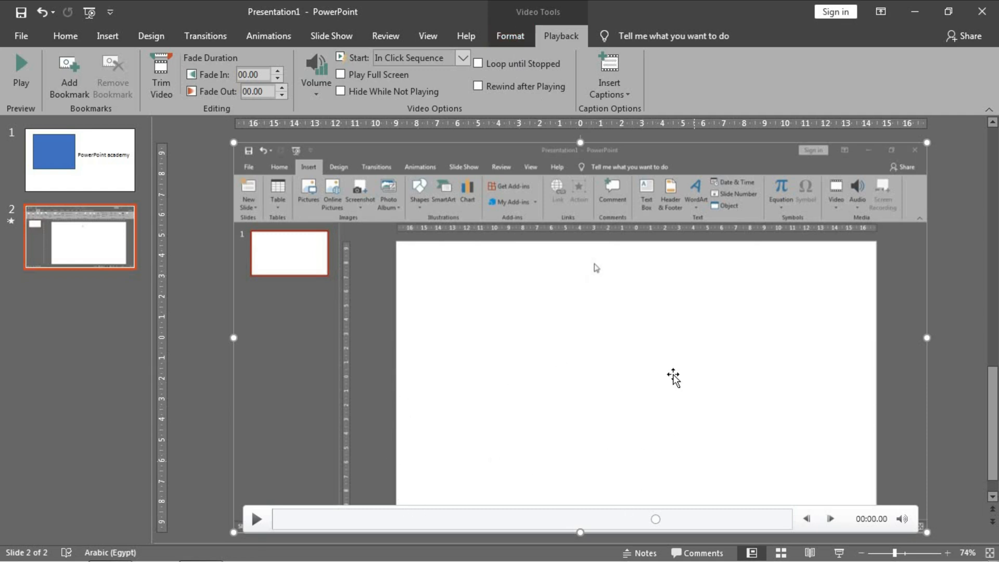
{"action": "mouse_move", "coordinate": [556, 403]}
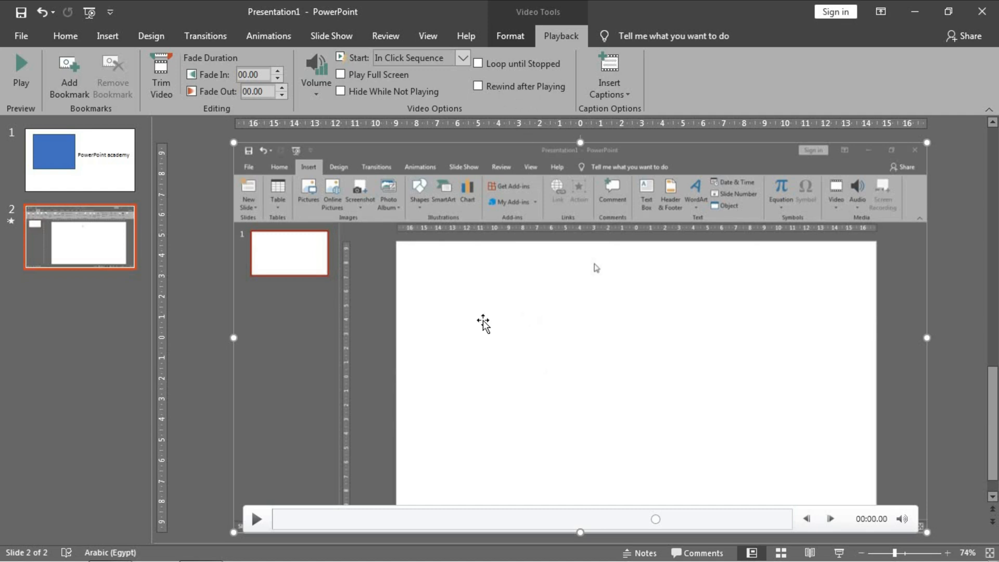
{"action": "mouse_move", "coordinate": [271, 514]}
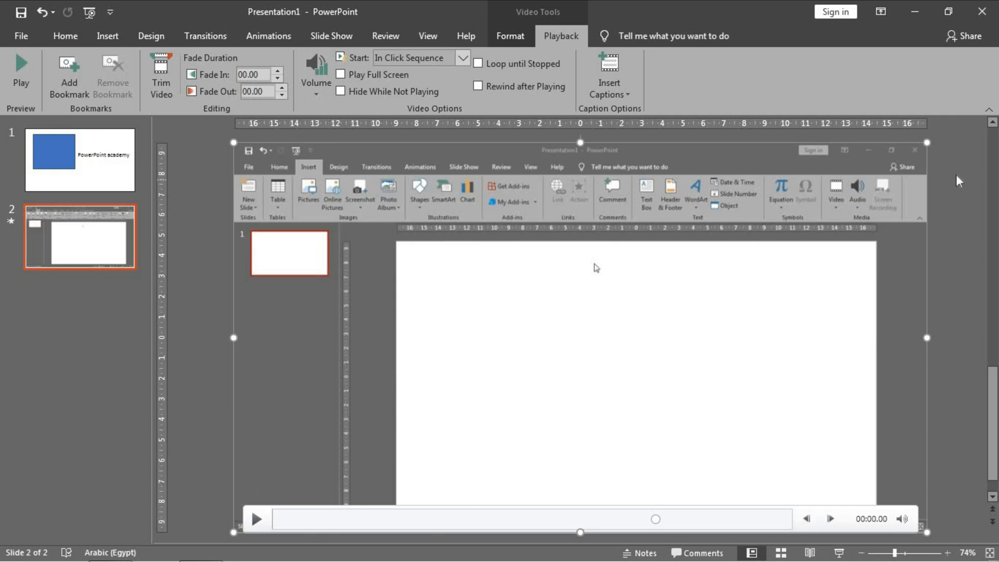
Show the video's formatting options and browse the Video Styles gallery without applying a style
{"action": "left_click", "coordinate": [65, 36]}
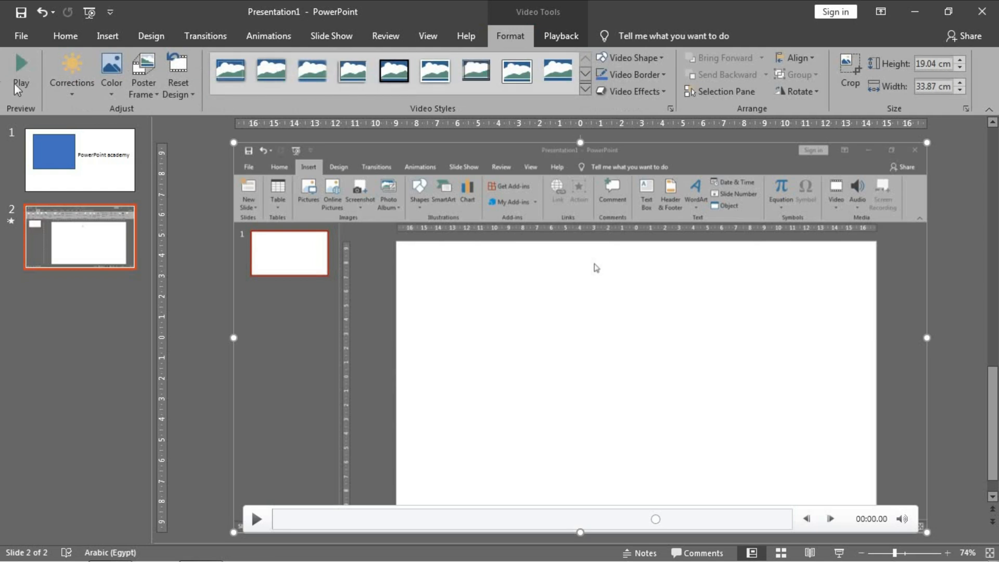
{"action": "mouse_move", "coordinate": [482, 138]}
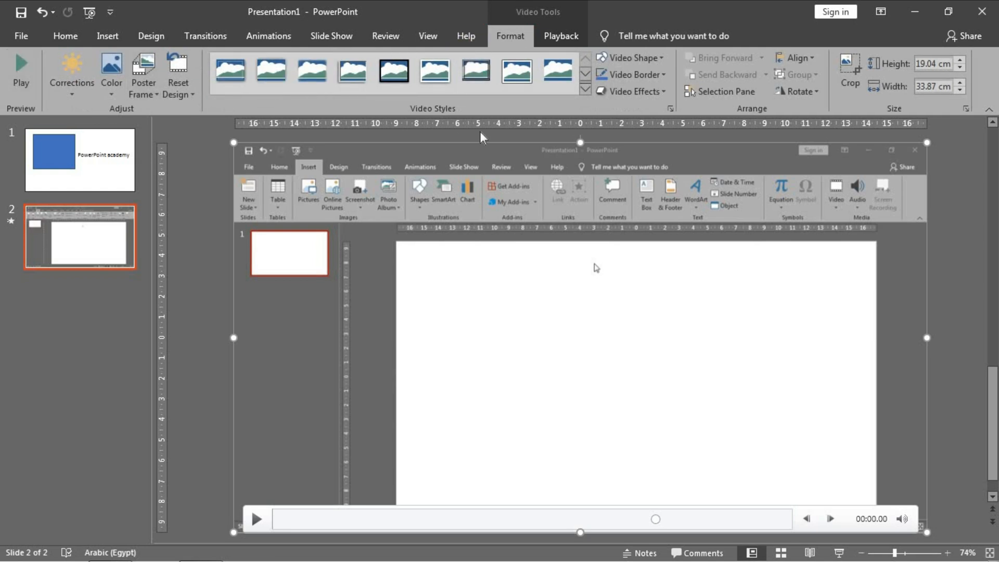
{"action": "left_click", "coordinate": [229, 71]}
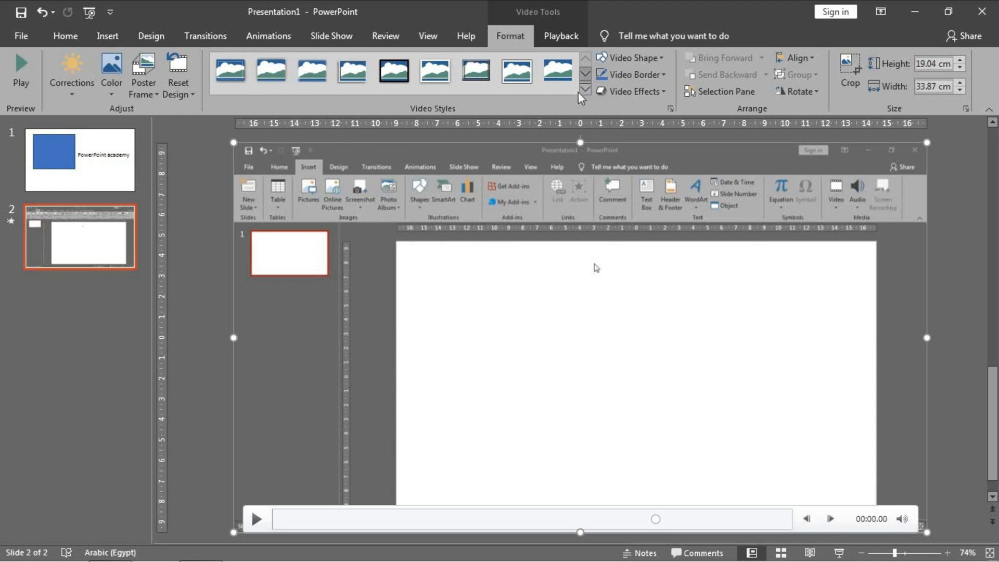
{"action": "left_click", "coordinate": [582, 91]}
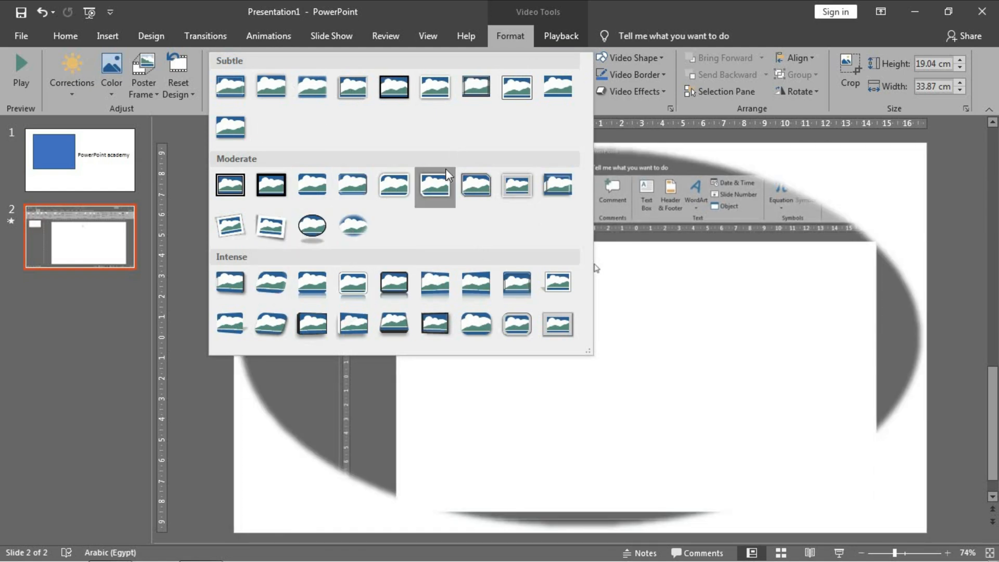
{"action": "left_click", "coordinate": [435, 185]}
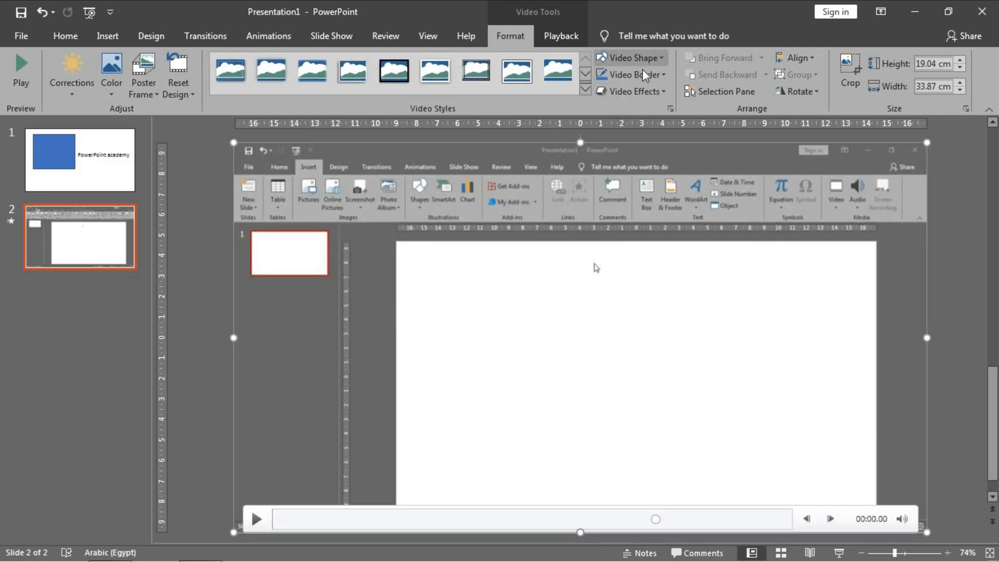
{"action": "left_click", "coordinate": [631, 91]}
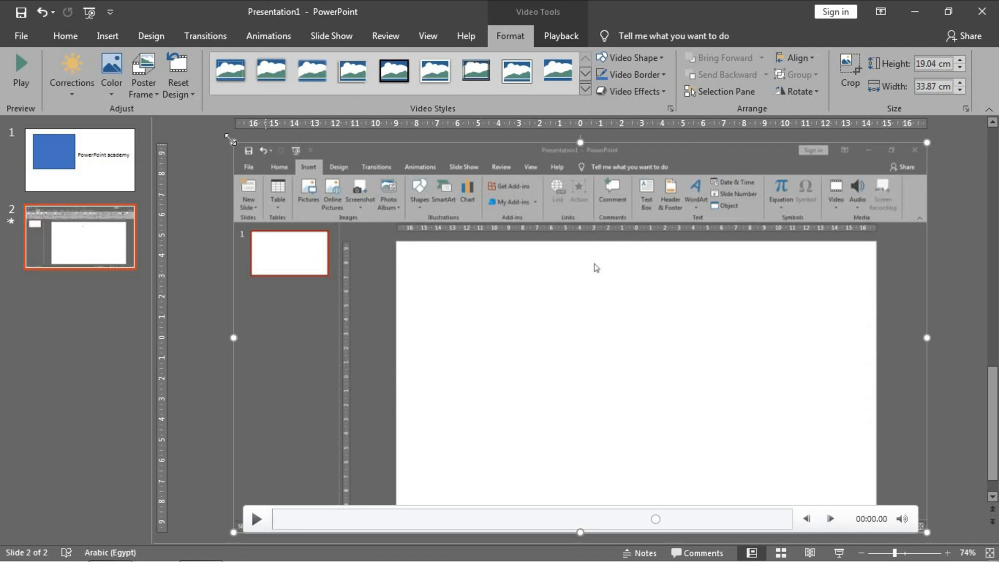
Browse the video's Color recolor options and brightness/contrast Corrections presets
{"action": "left_click", "coordinate": [111, 73]}
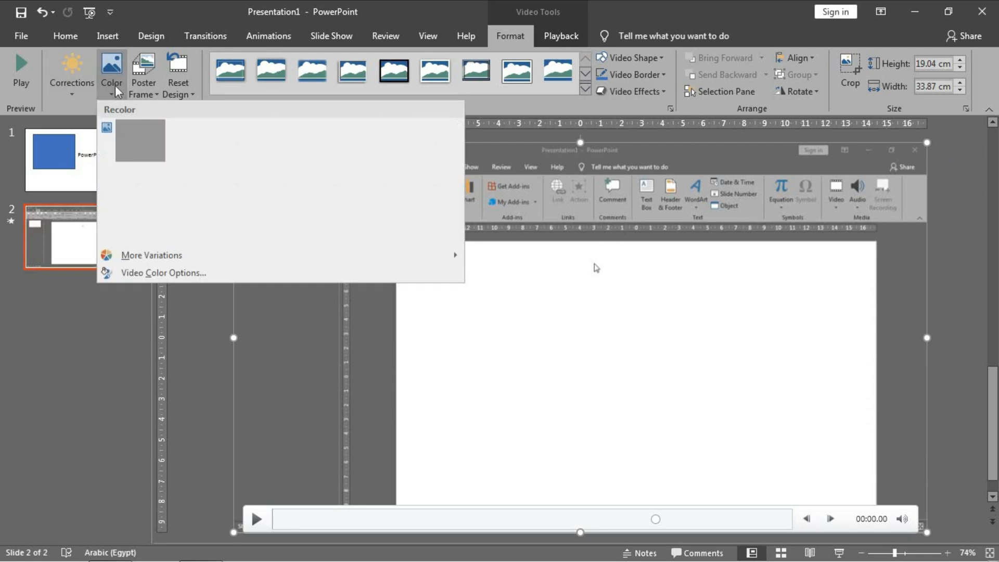
{"action": "left_click", "coordinate": [72, 72]}
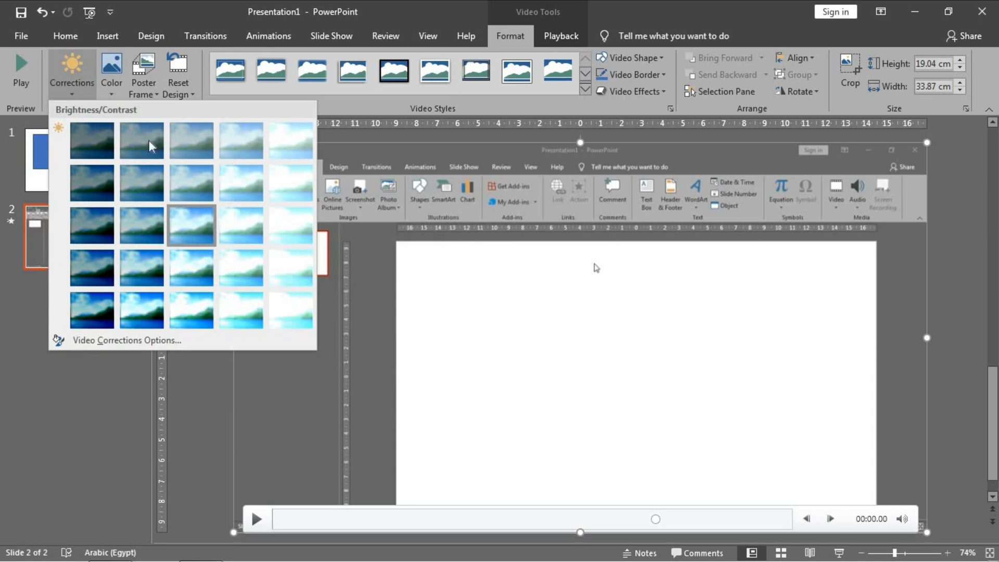
{"action": "mouse_move", "coordinate": [204, 400]}
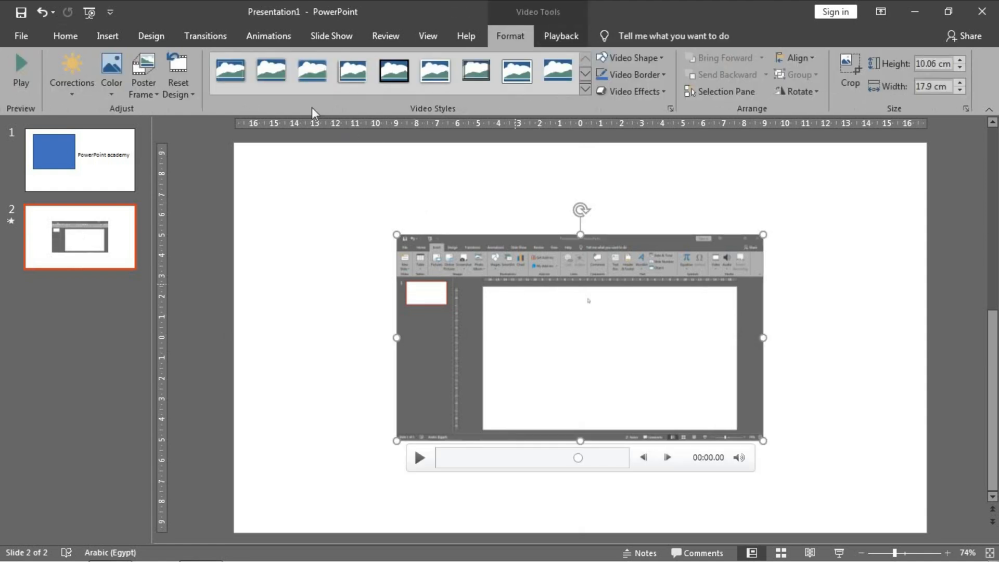
Show the Animation Pane and remove all of the video's animations with None
{"action": "left_click", "coordinate": [268, 35]}
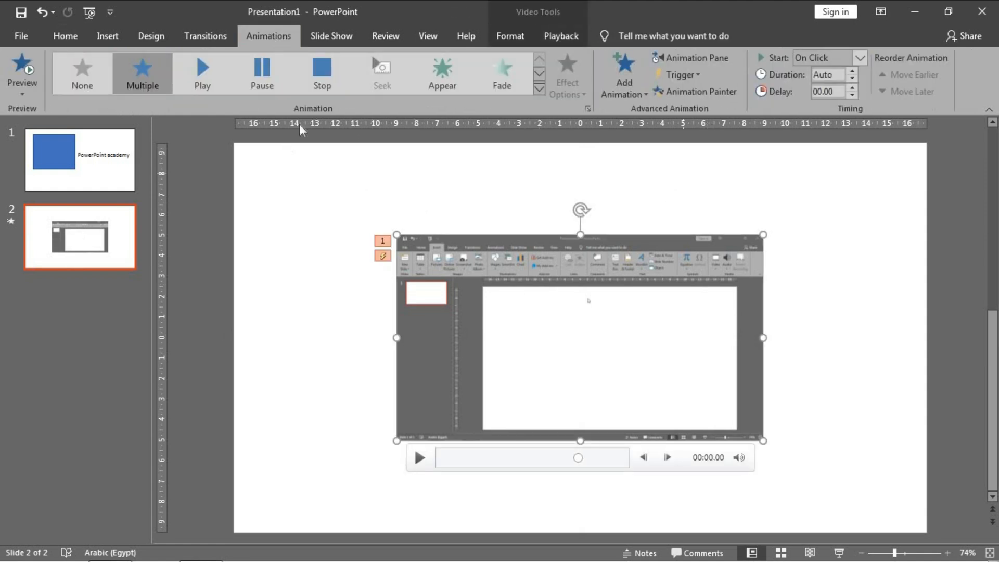
{"action": "left_click", "coordinate": [691, 57]}
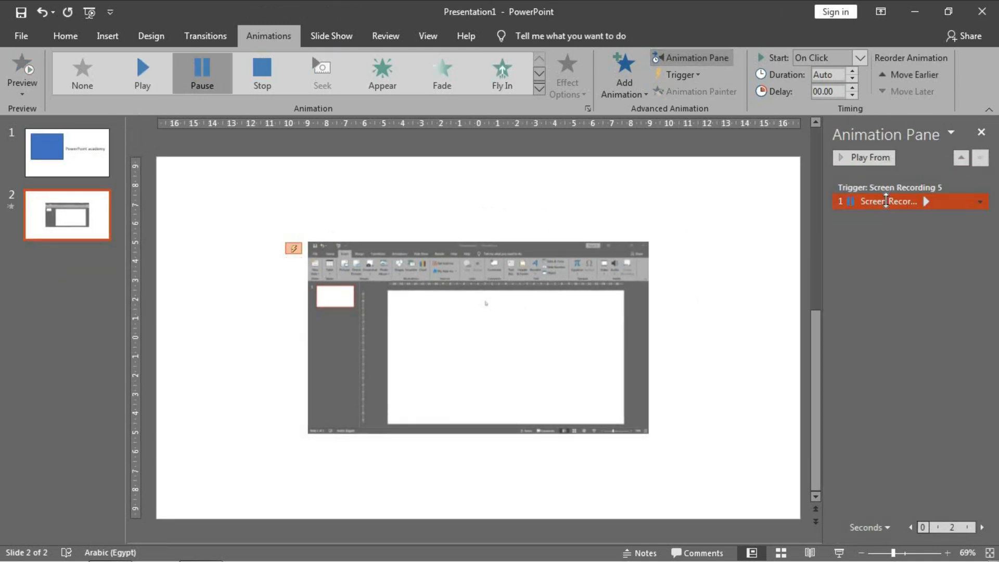
{"action": "left_click", "coordinate": [478, 338]}
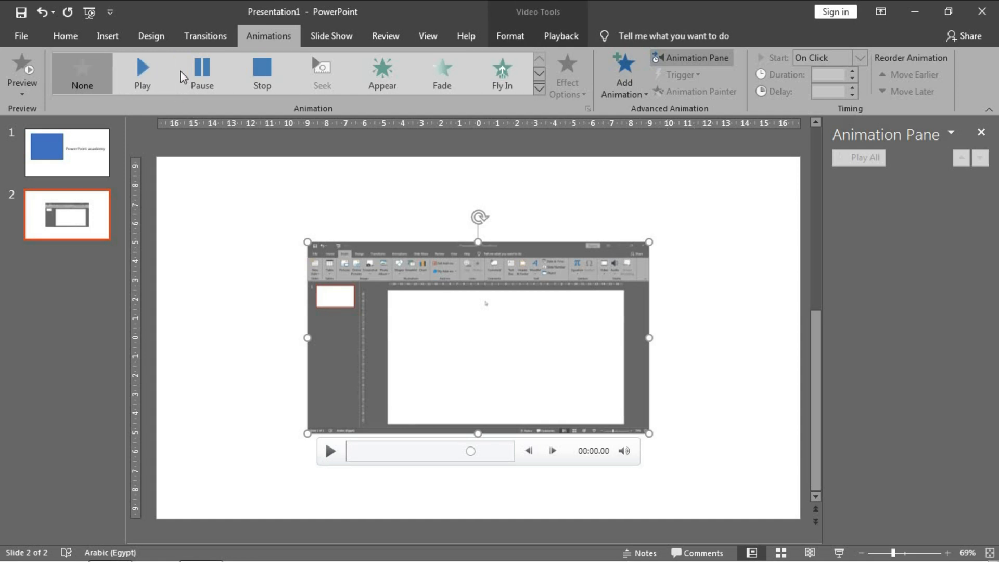
{"action": "mouse_move", "coordinate": [219, 60]}
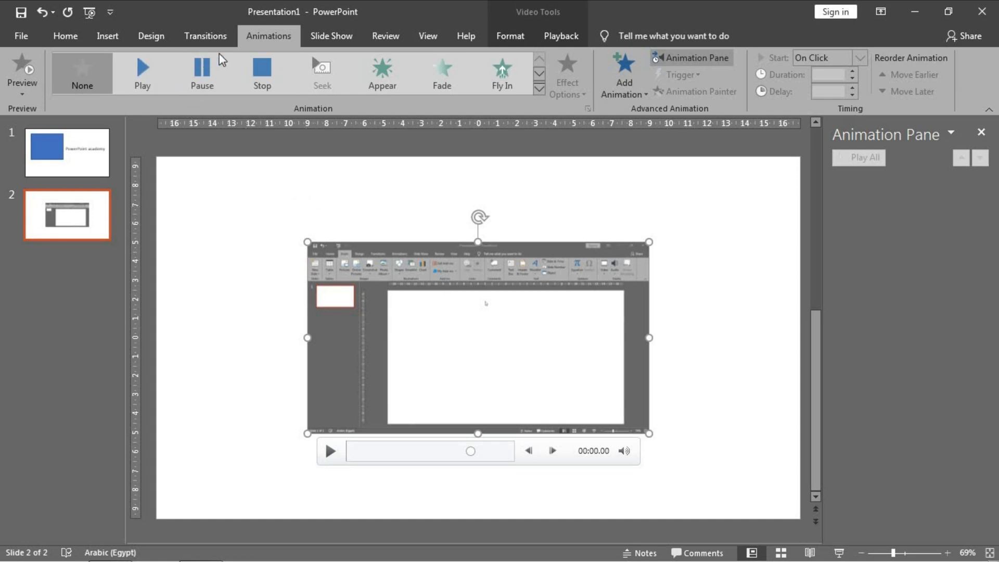
{"action": "mouse_move", "coordinate": [278, 105]}
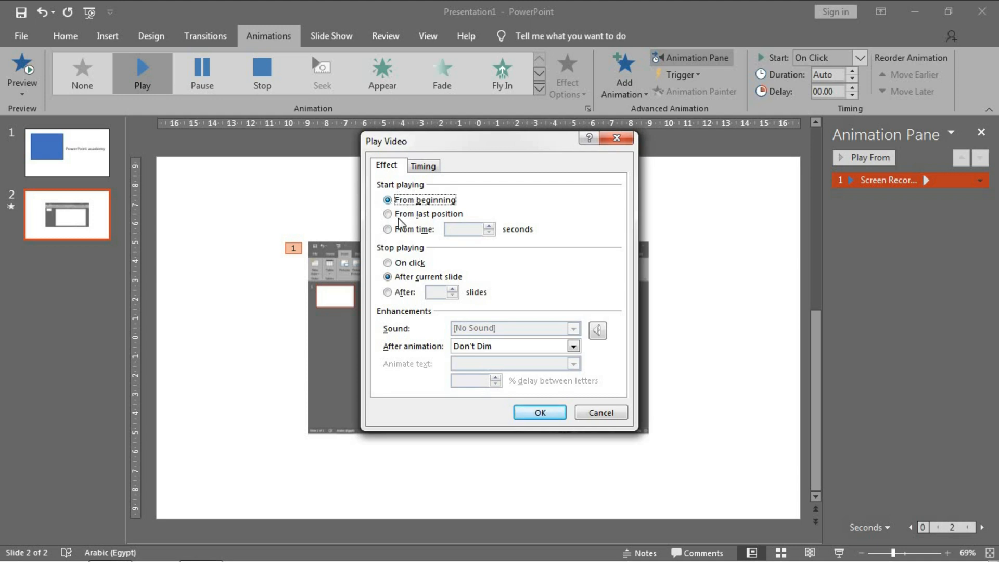
{"action": "mouse_move", "coordinate": [389, 233]}
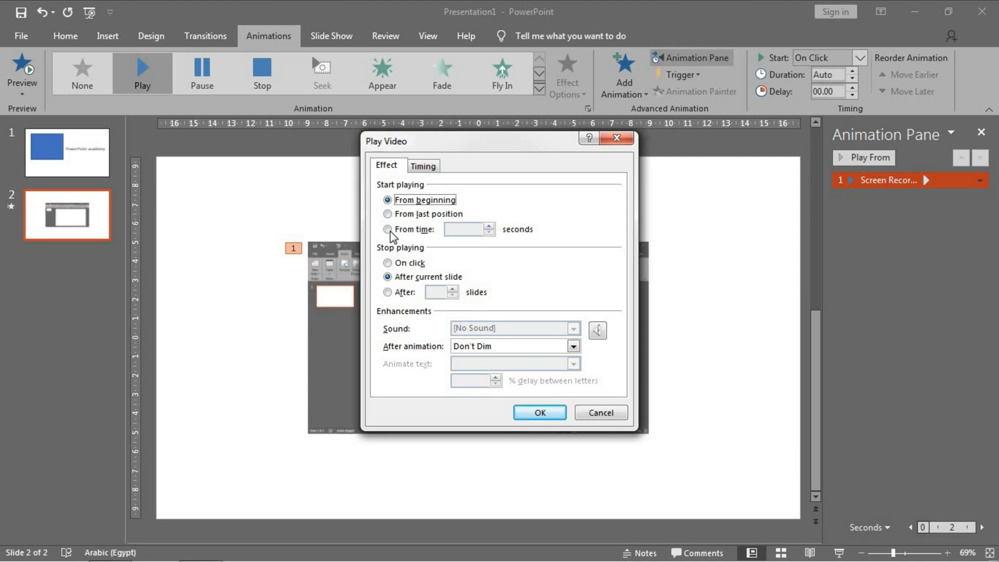
{"action": "mouse_move", "coordinate": [399, 254]}
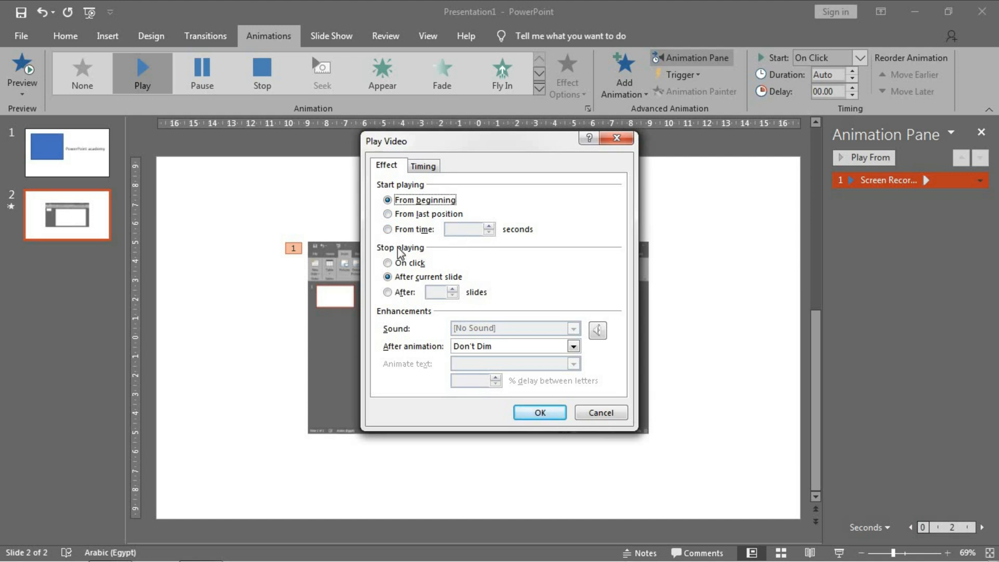
{"action": "mouse_move", "coordinate": [426, 284]}
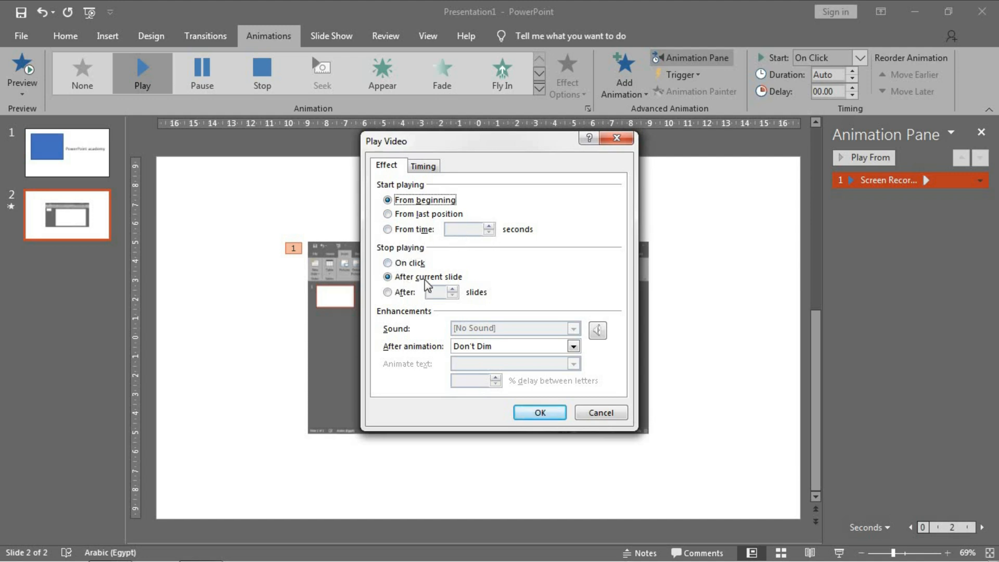
{"action": "mouse_move", "coordinate": [446, 294]}
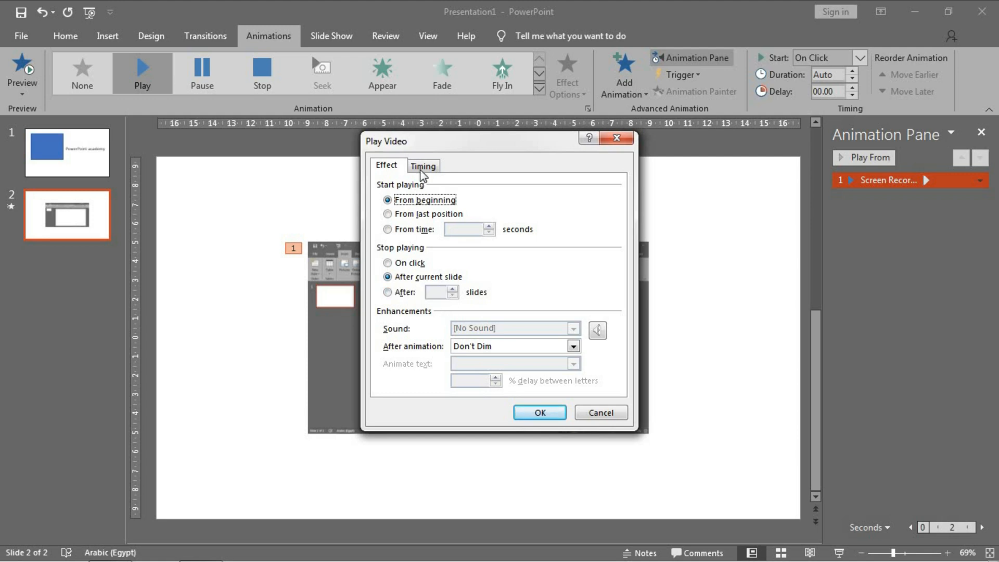
Review the Play Video timing settings, confirm the dialog, and copy the rectangle to slide 2
{"action": "left_click", "coordinate": [423, 166]}
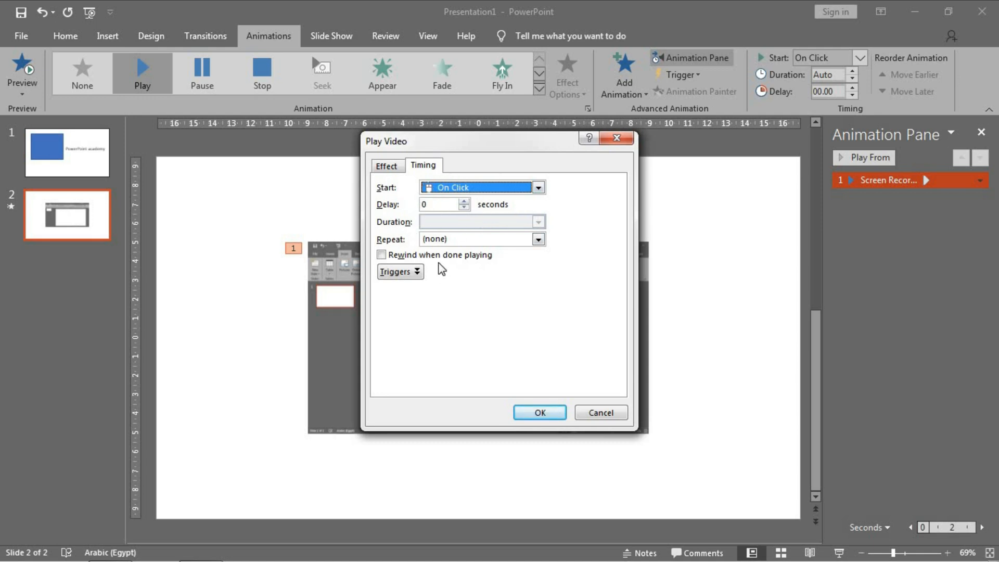
{"action": "mouse_move", "coordinate": [533, 338]}
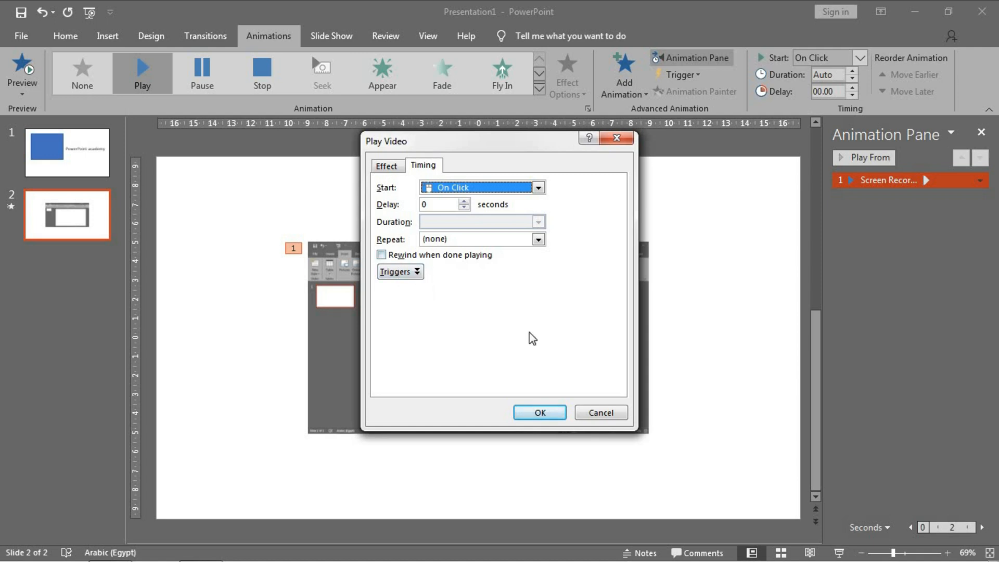
{"action": "left_click", "coordinate": [539, 413]}
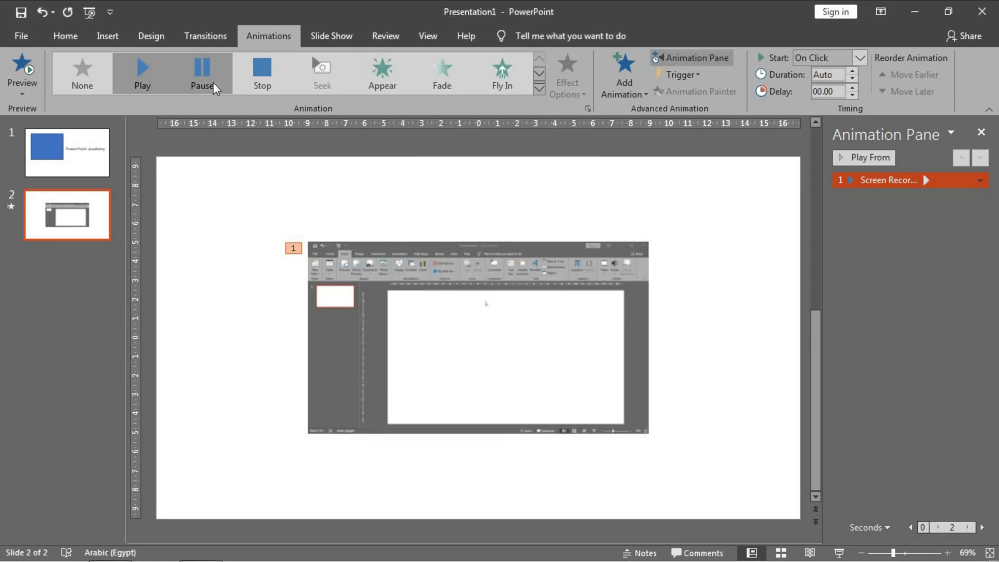
{"action": "left_click", "coordinate": [202, 72]}
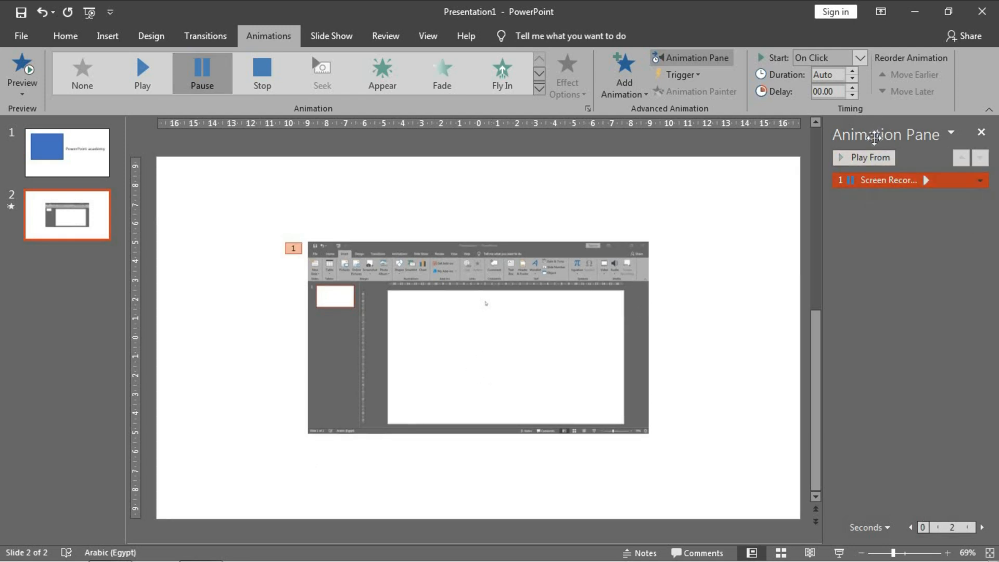
{"action": "left_click", "coordinate": [67, 152]}
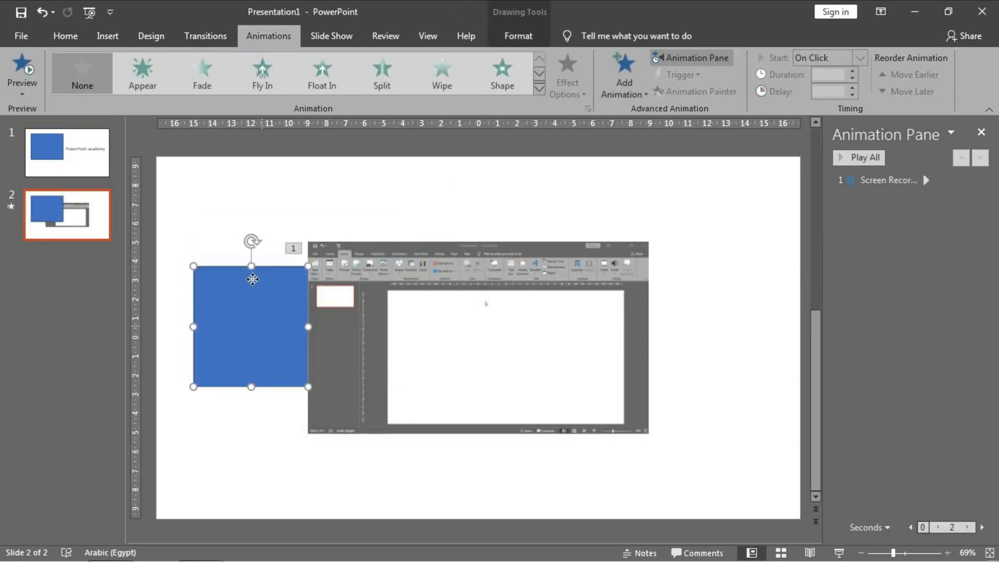
Copy the PowerPoint academy text from slide 1 and give the rectangle Fly In, After Previous
{"action": "left_click", "coordinate": [66, 151]}
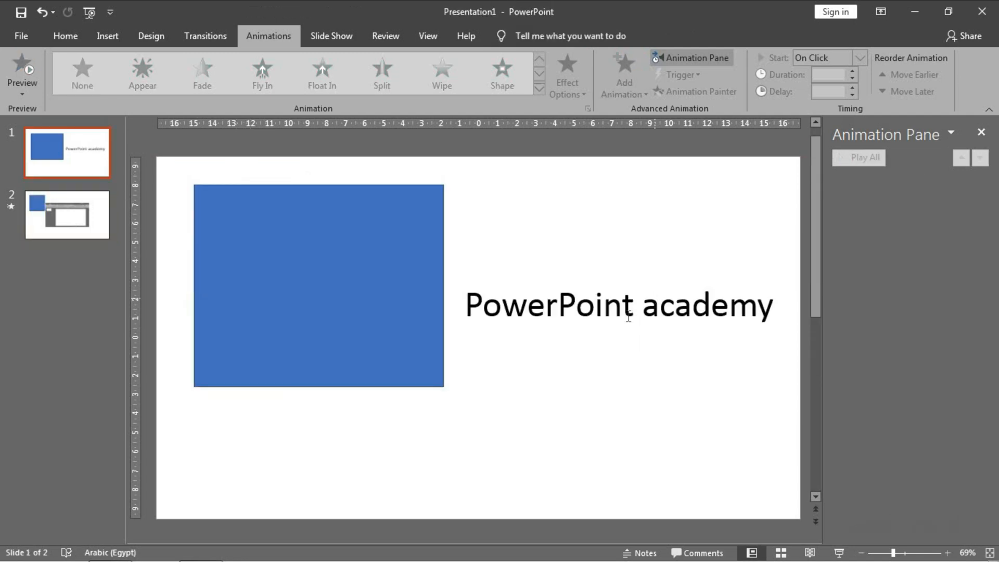
{"action": "left_click", "coordinate": [617, 304]}
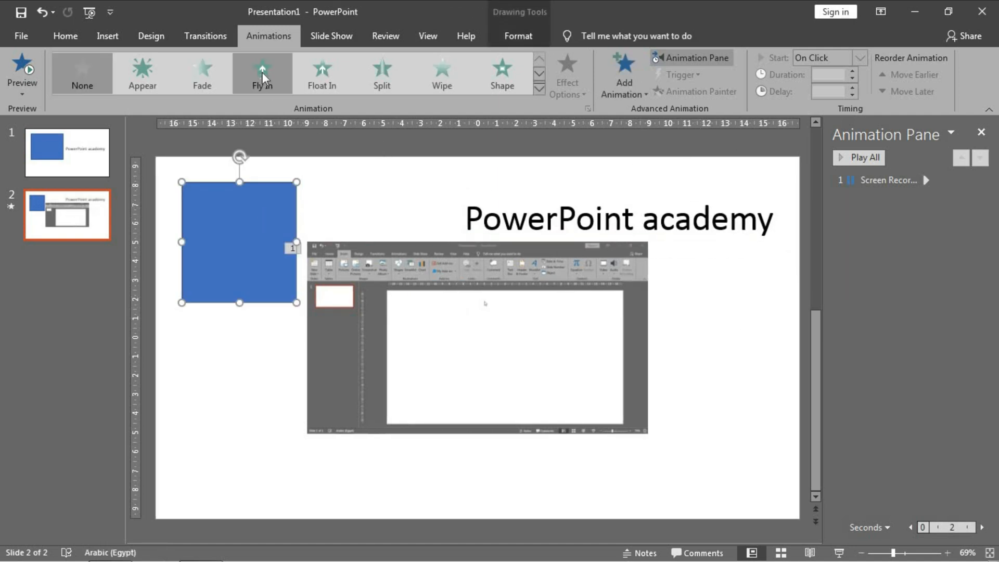
{"action": "left_click", "coordinate": [262, 71]}
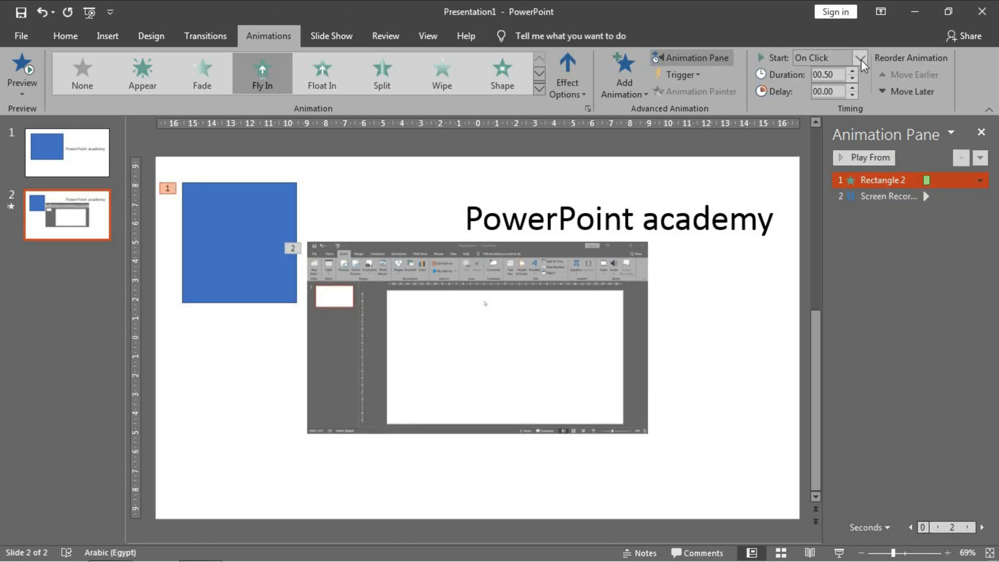
{"action": "left_click", "coordinate": [861, 58]}
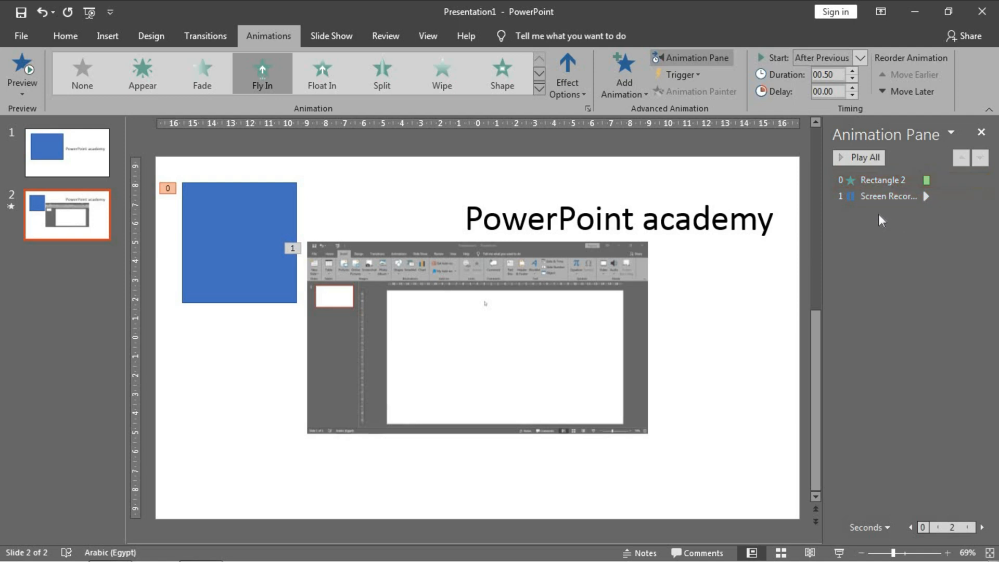
{"action": "left_click", "coordinate": [239, 242]}
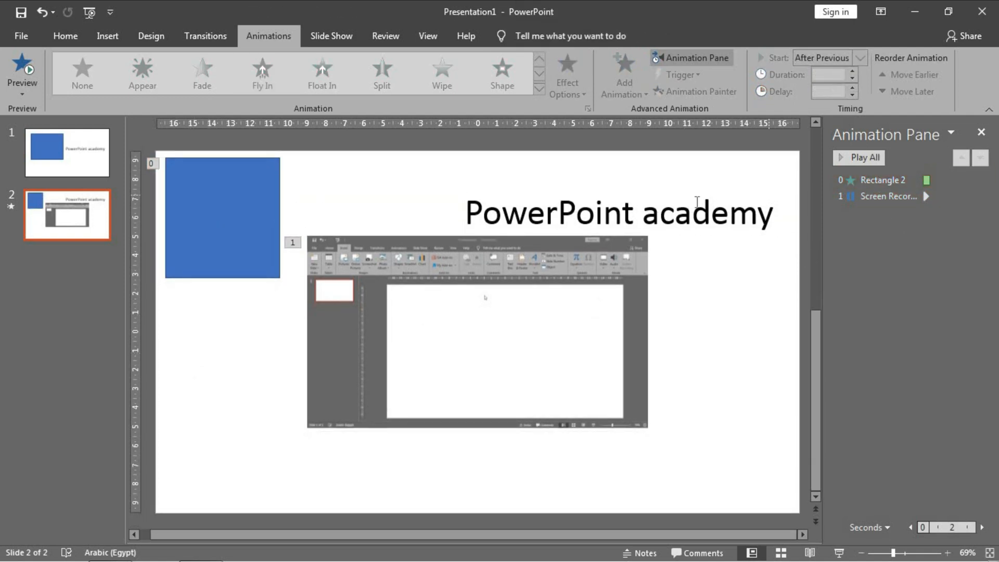
{"action": "left_click", "coordinate": [477, 332]}
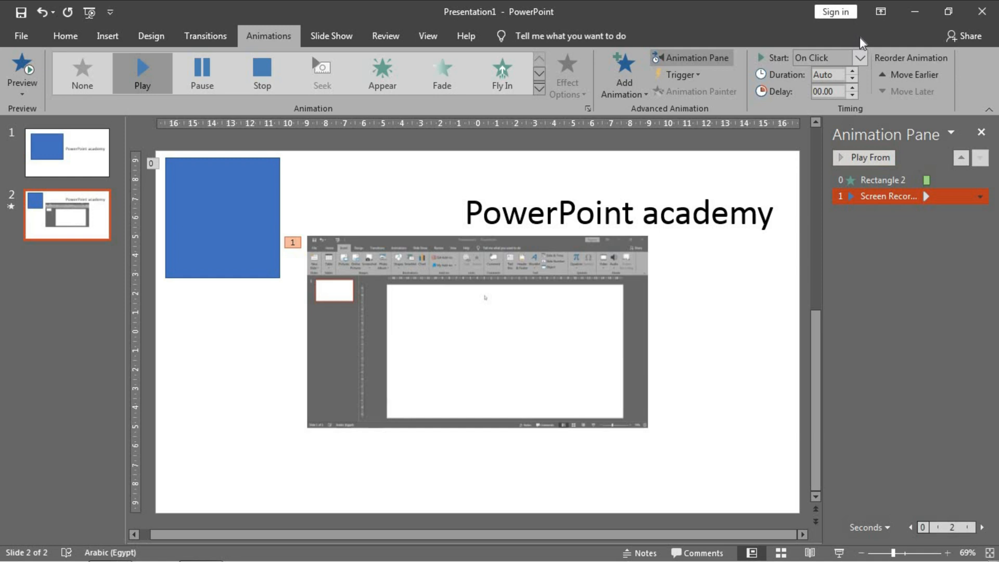
Set the video to start After Previous and add a Pause animation to it
{"action": "left_click", "coordinate": [825, 58]}
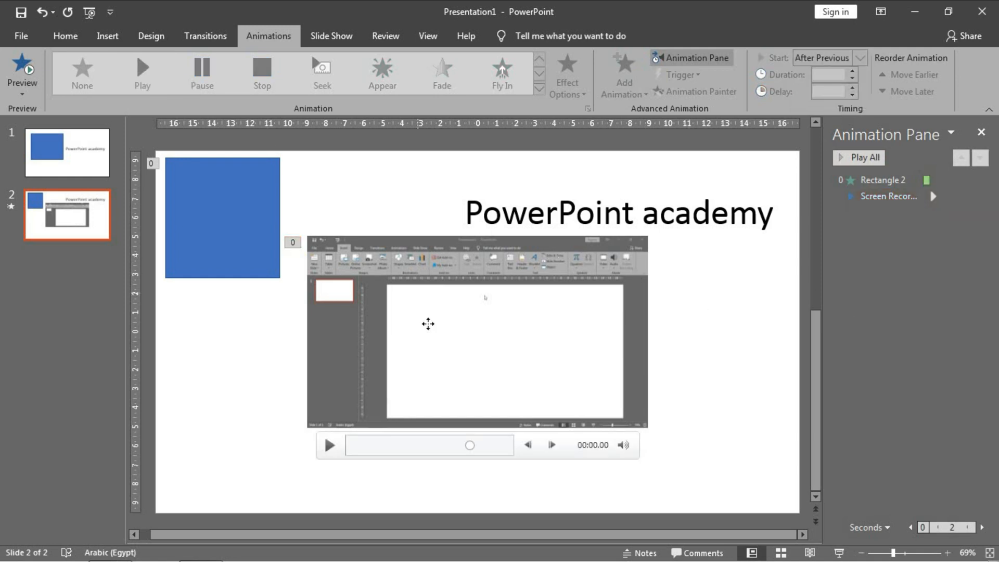
{"action": "left_click", "coordinate": [477, 331]}
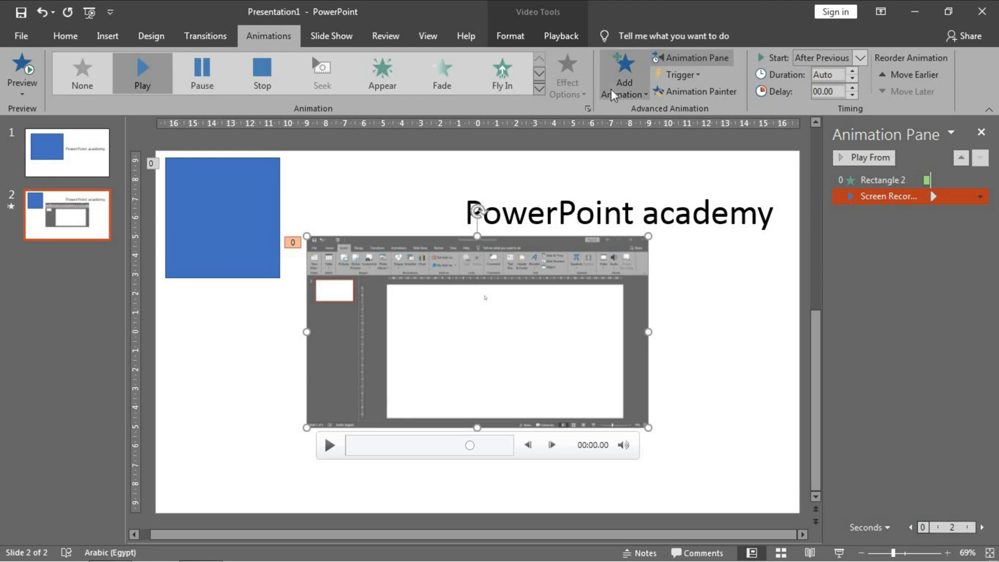
{"action": "left_click", "coordinate": [201, 72]}
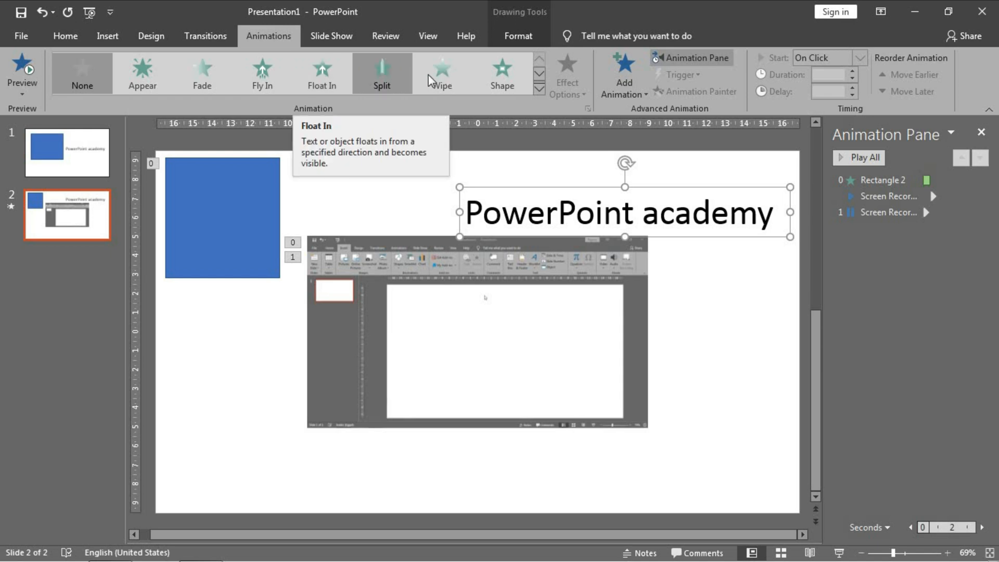
Give the PowerPoint academy text a Split entrance starting With Previous, and adjust its delay
{"action": "left_click", "coordinate": [381, 73]}
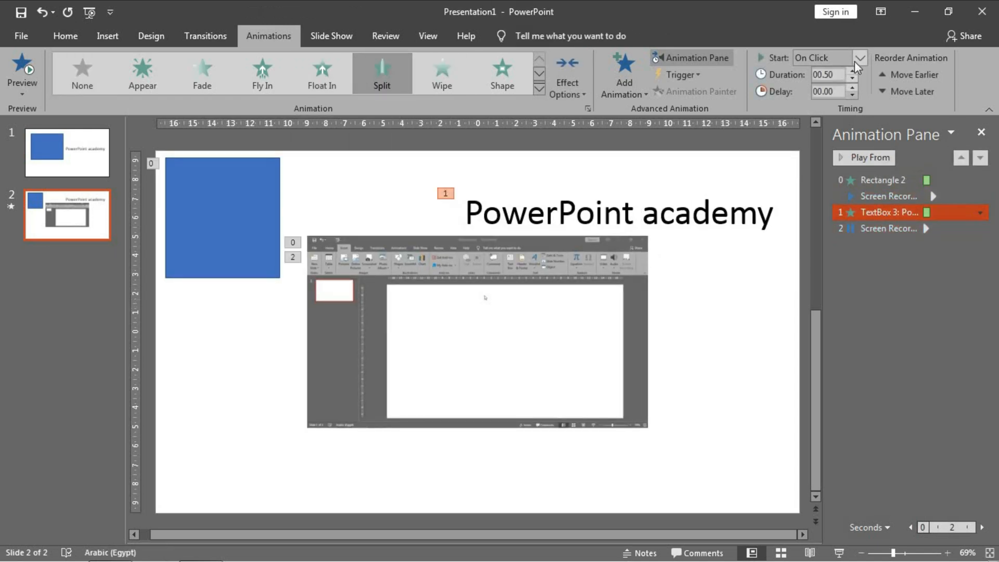
{"action": "left_click", "coordinate": [861, 57]}
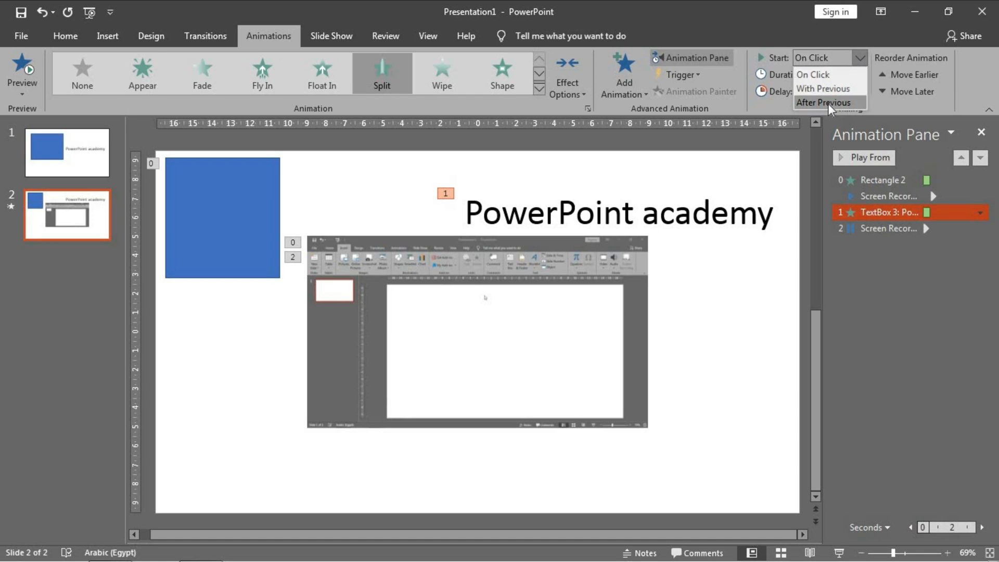
{"action": "left_click", "coordinate": [824, 88]}
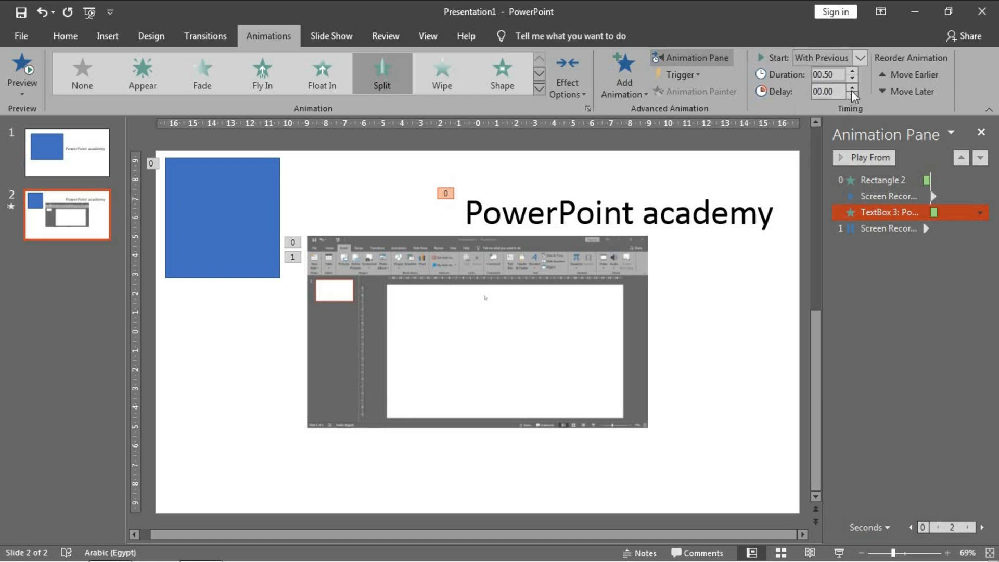
{"action": "left_click", "coordinate": [852, 87]}
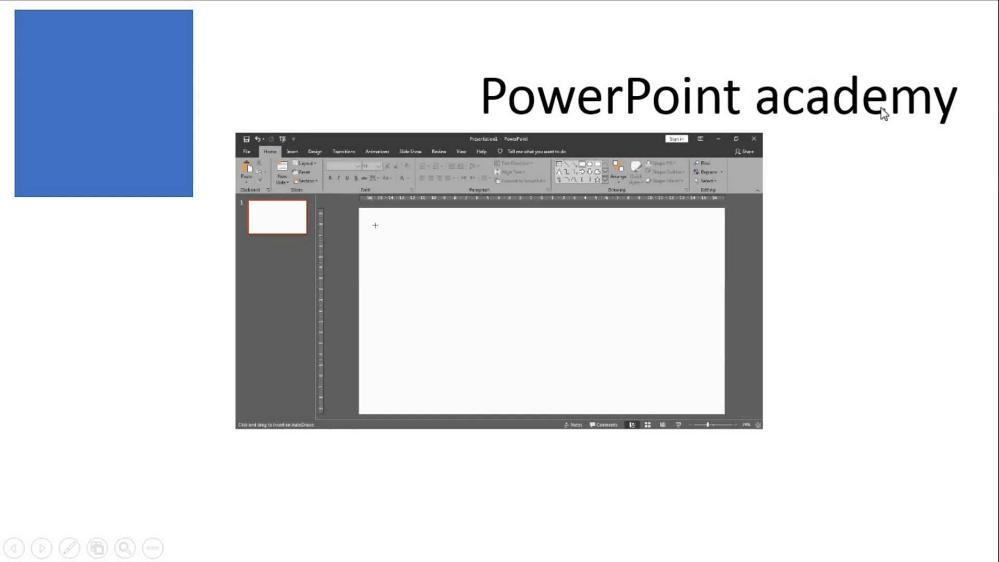
Test-run the slide show with the 2-second delayed text, play the video, then end the show
{"action": "left_click_drag", "start_coordinate": [380, 225], "coordinate": [522, 340]}
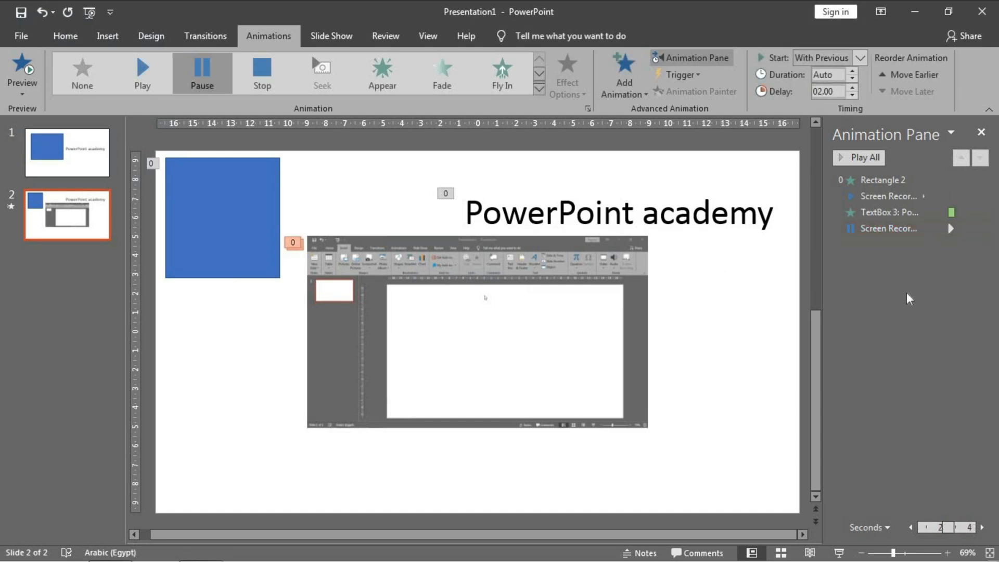
{"action": "left_click", "coordinate": [889, 228]}
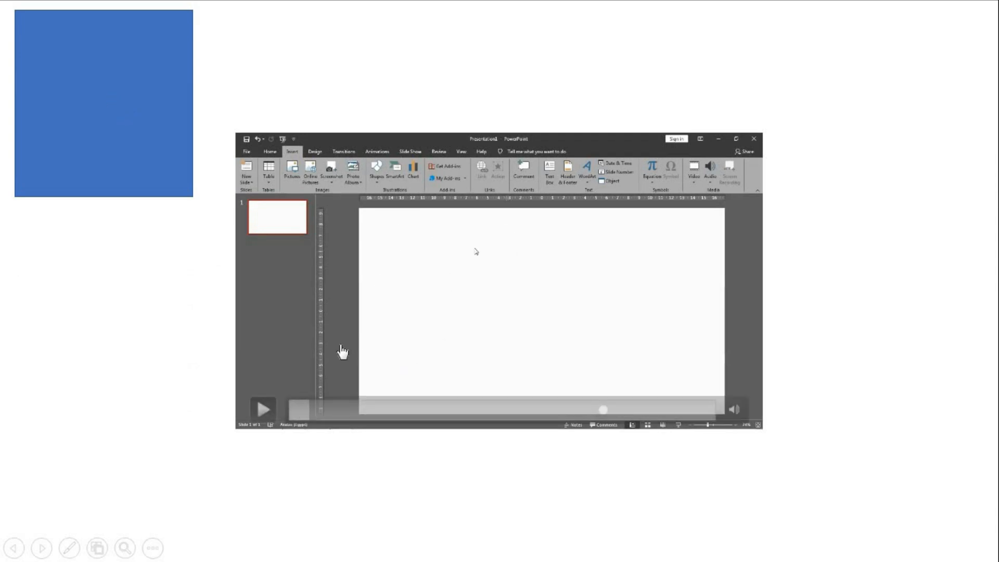
{"action": "left_click", "coordinate": [263, 409]}
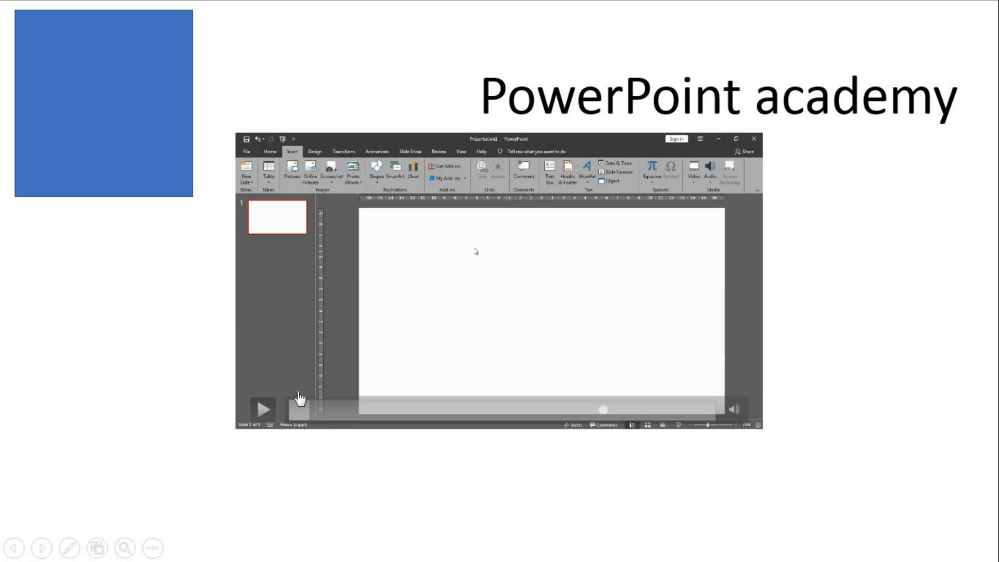
{"action": "left_click", "coordinate": [263, 409]}
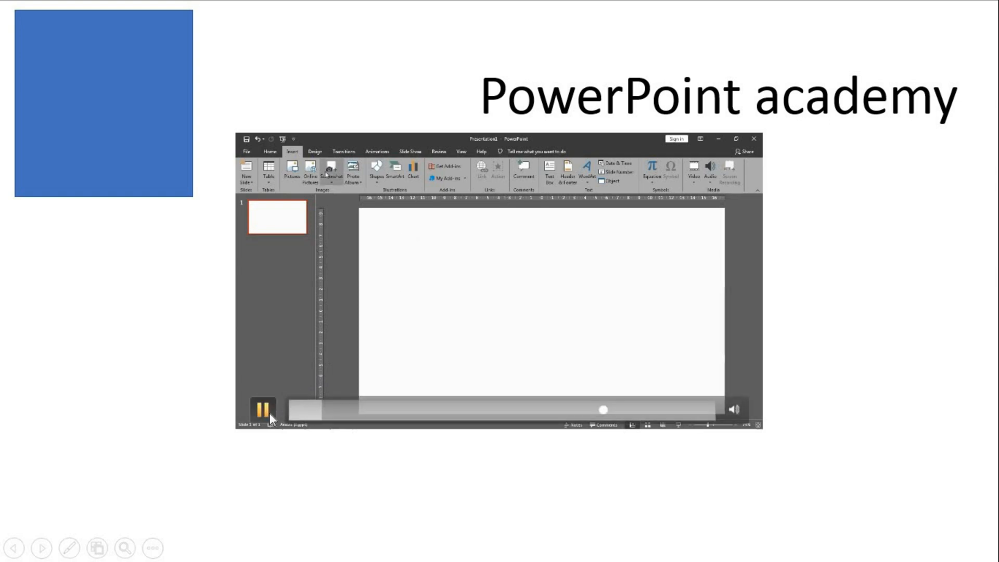
{"action": "right_click", "coordinate": [446, 287]}
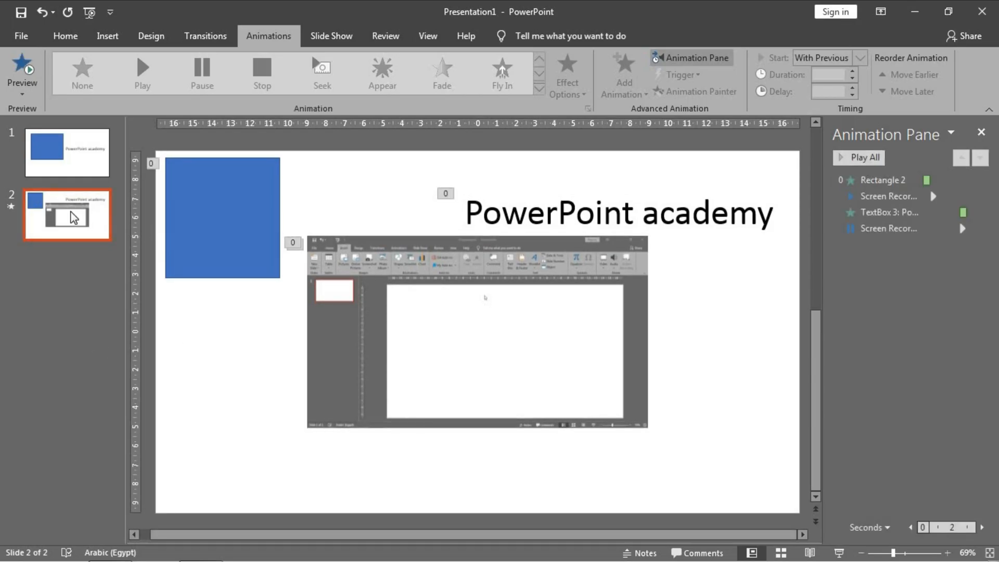
{"action": "right_click", "coordinate": [72, 218]}
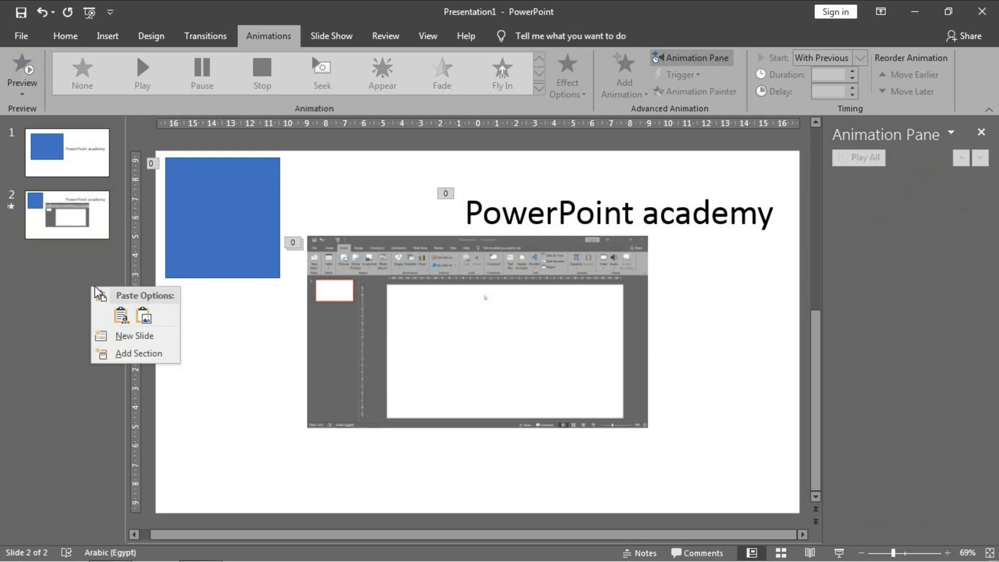